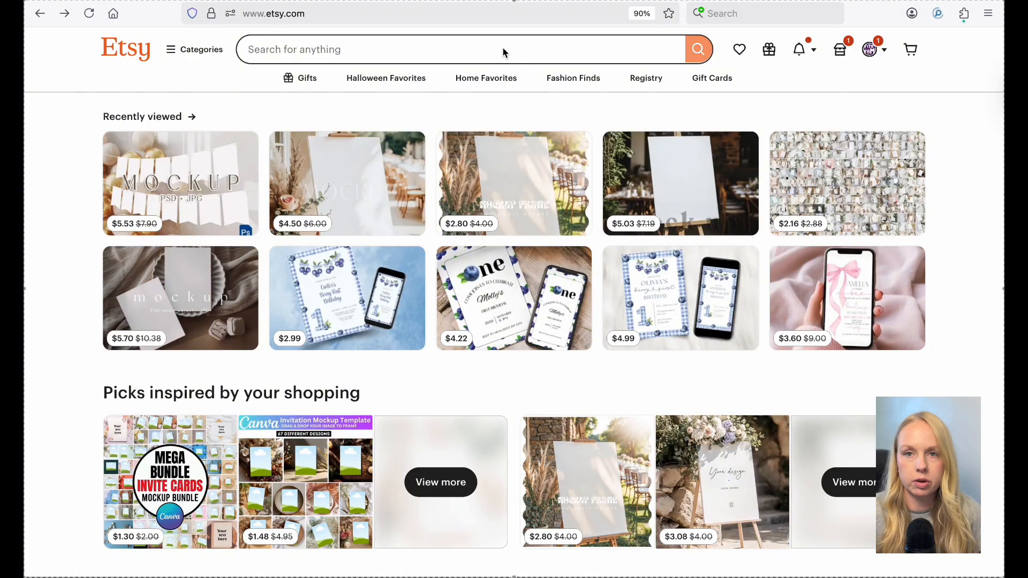
- Search Etsy for 'wedding welcome sign'
{"action": "left_click", "coordinate": [477, 50]}
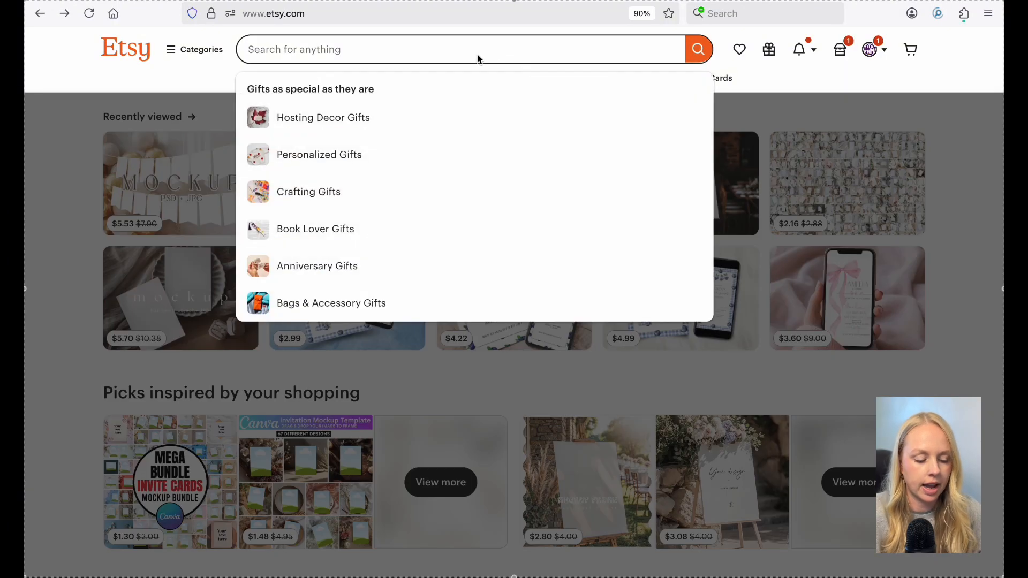
{"action": "type", "text": "wedding welcome sign"}
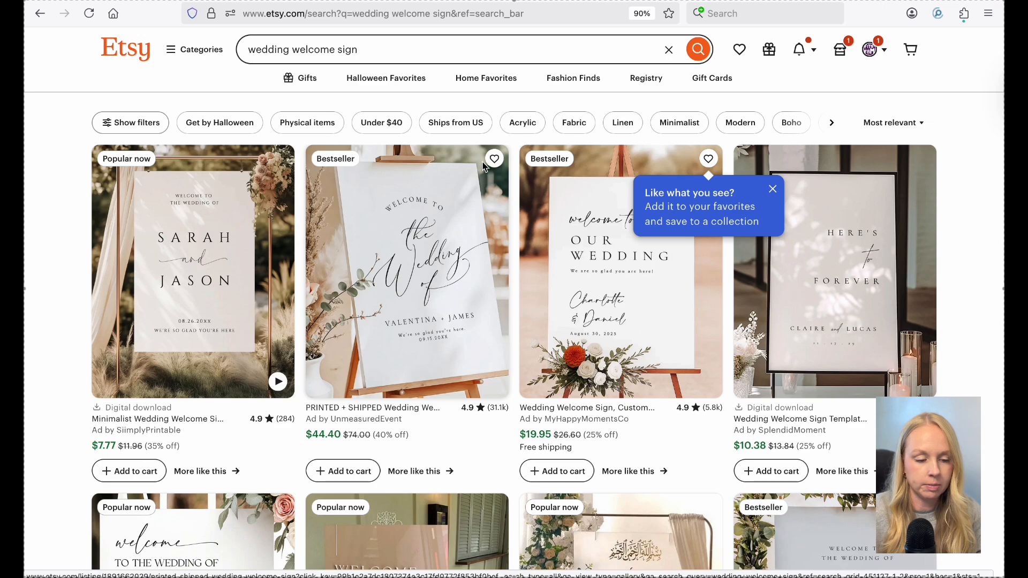
{"action": "mouse_move", "coordinate": [495, 370]}
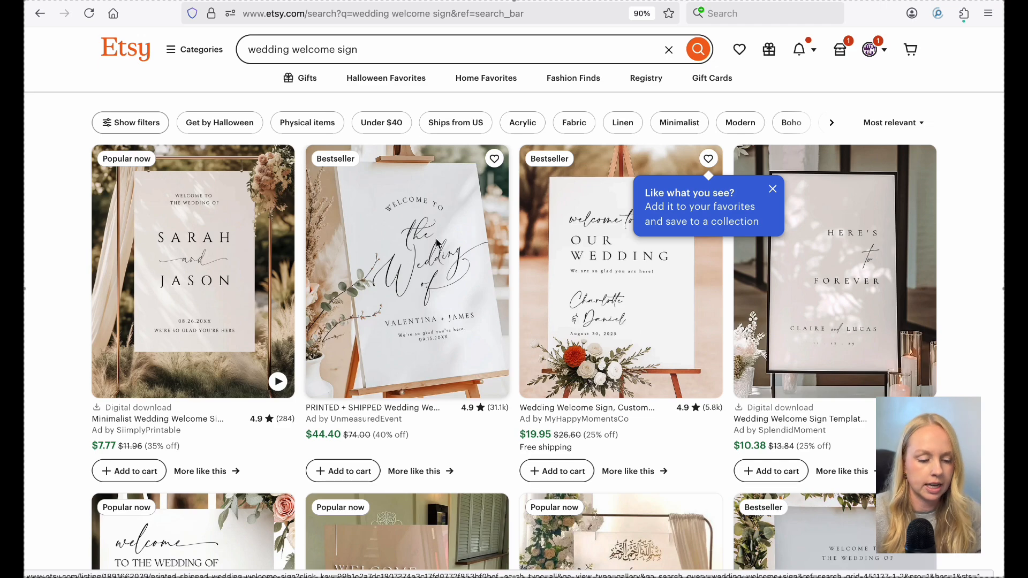
{"action": "mouse_move", "coordinate": [446, 318]}
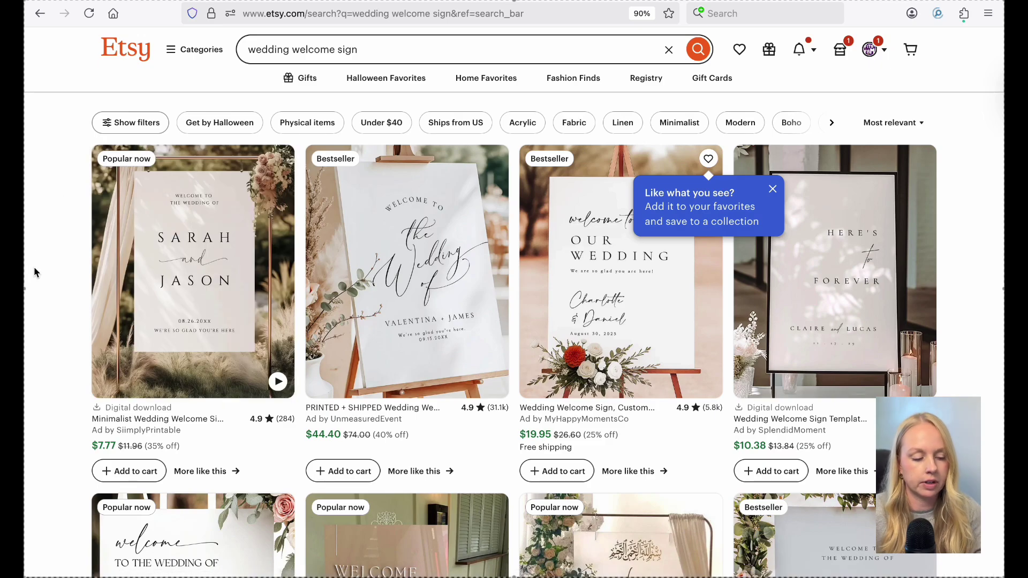
{"action": "scroll", "scroll_direction": "down", "scroll_amount": 3}
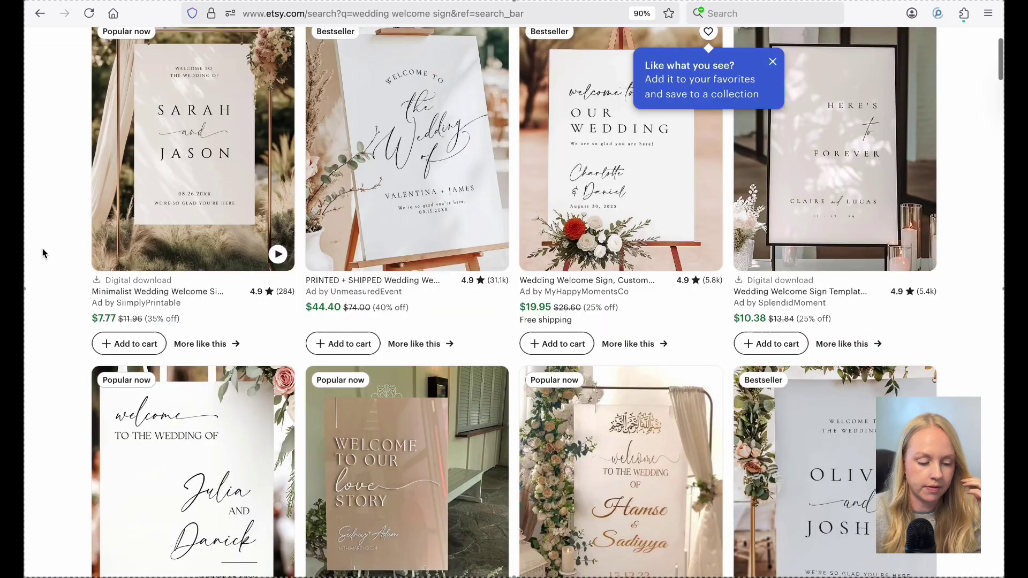
{"action": "scroll", "scroll_direction": "down", "scroll_amount": 3}
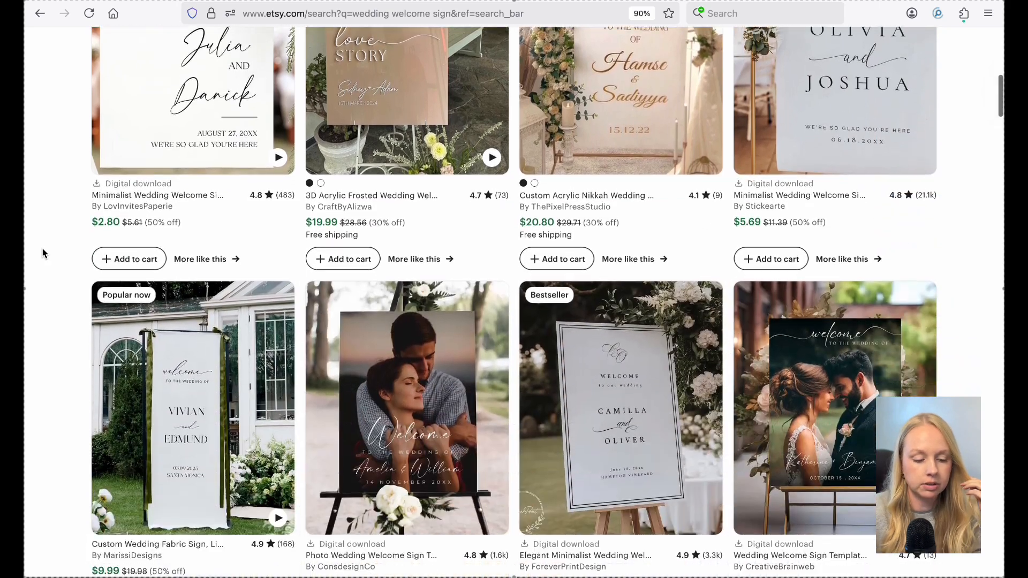
{"action": "scroll", "scroll_direction": "down", "scroll_amount": 3}
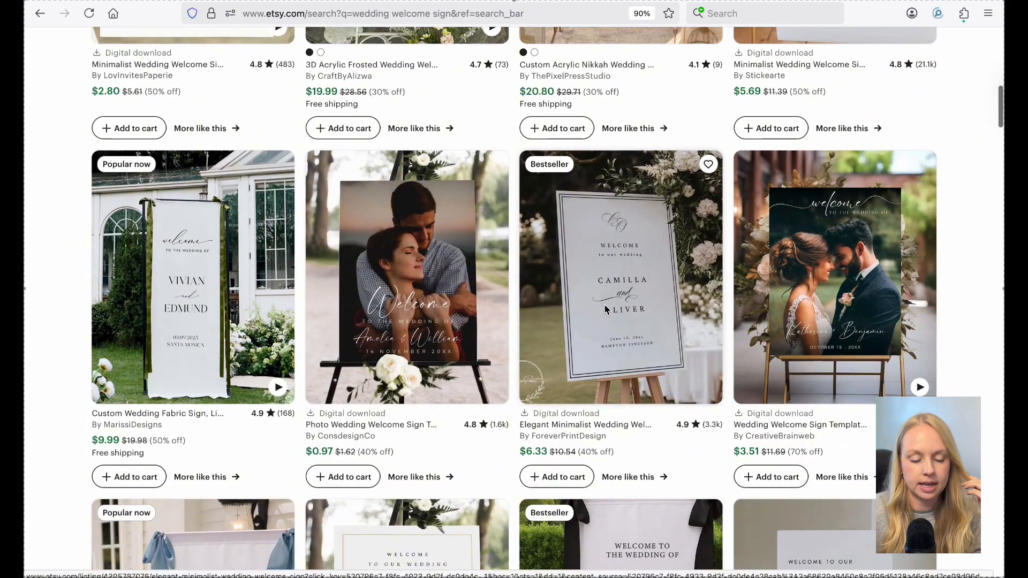
{"action": "mouse_move", "coordinate": [225, 251]}
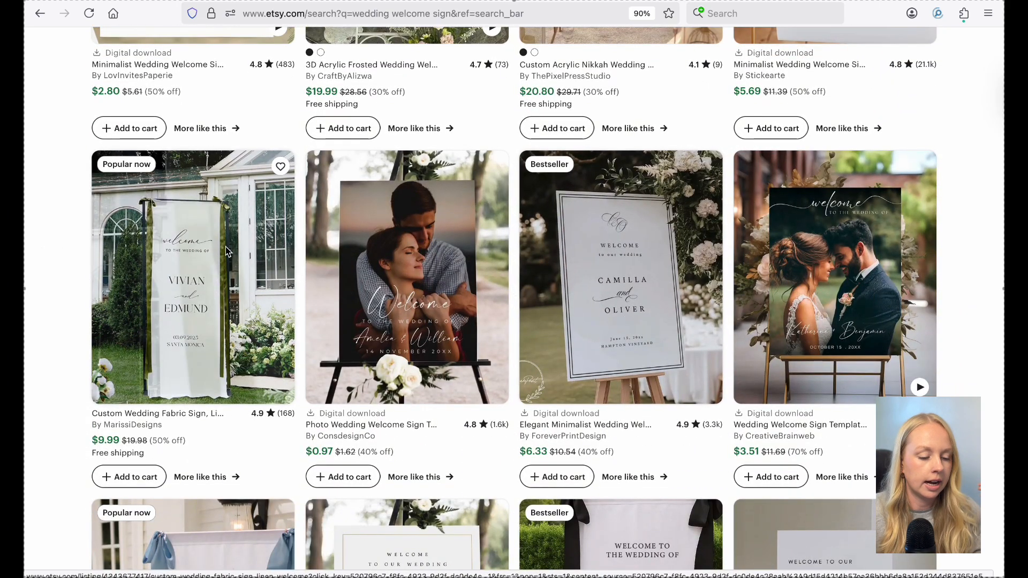
{"action": "scroll", "scroll_direction": "down", "scroll_amount": 3}
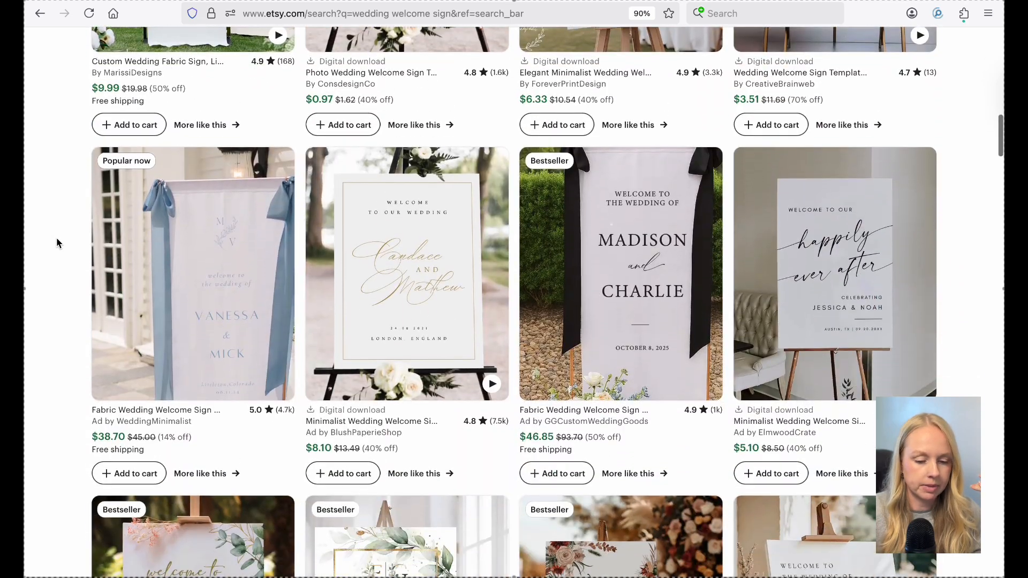
{"action": "scroll", "scroll_direction": "down", "scroll_amount": 3}
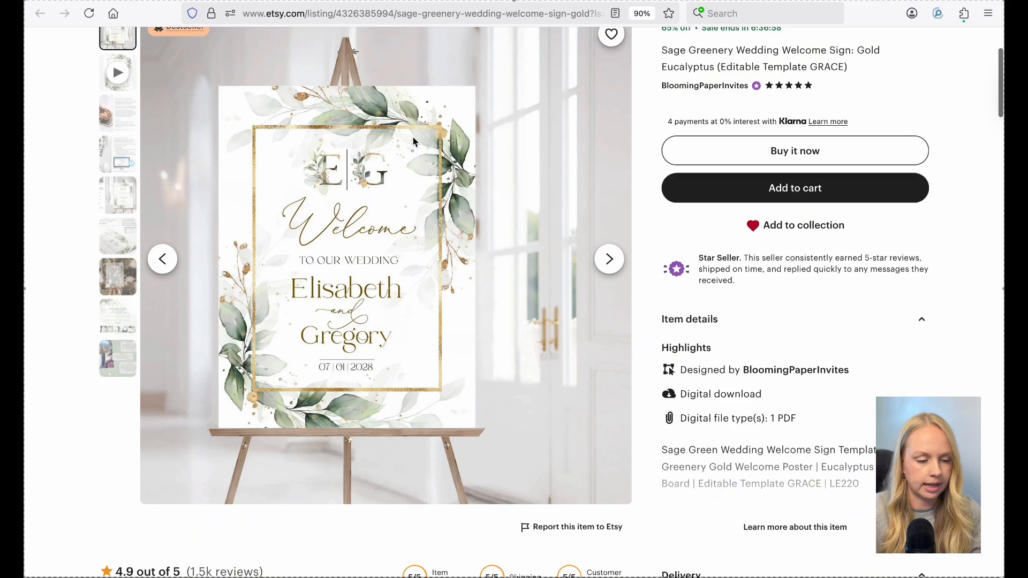
{"action": "mouse_move", "coordinate": [378, 339]}
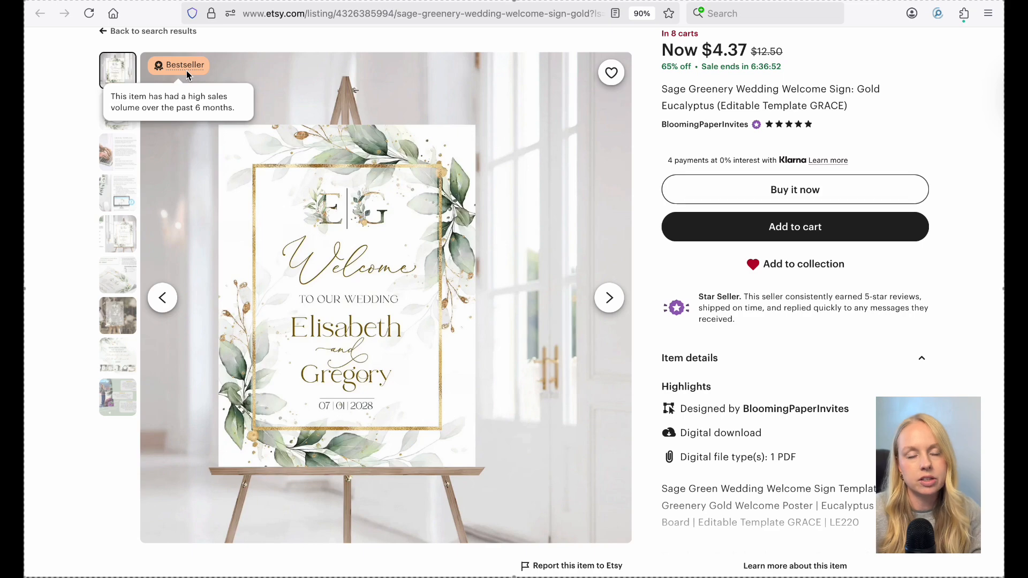
{"action": "mouse_move", "coordinate": [271, 70]}
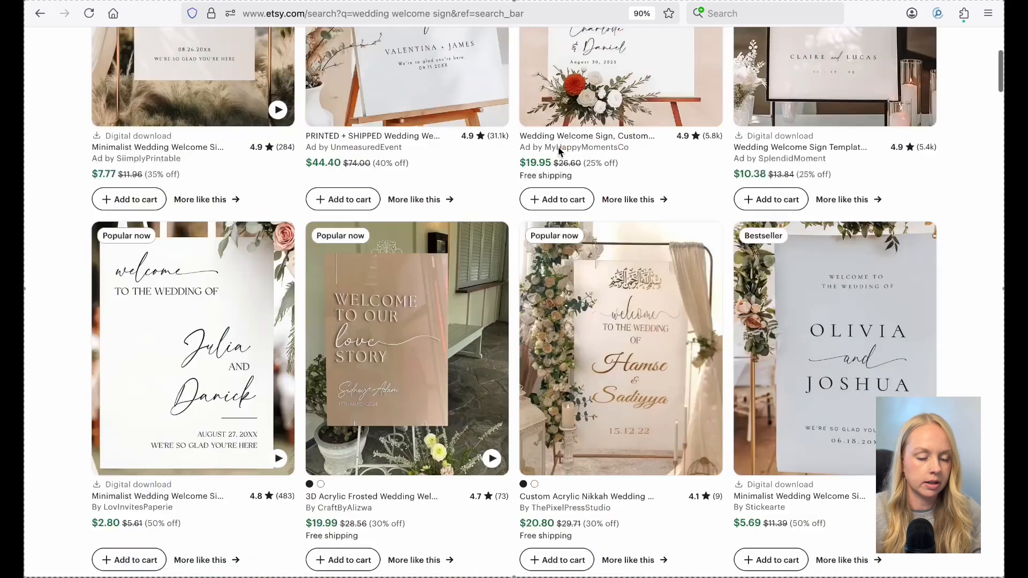
- Search 'bunting banner mockup psd' and open MieMockupStudio's Modern Birthday Banner Mockup listing
{"action": "left_click", "coordinate": [460, 49]}
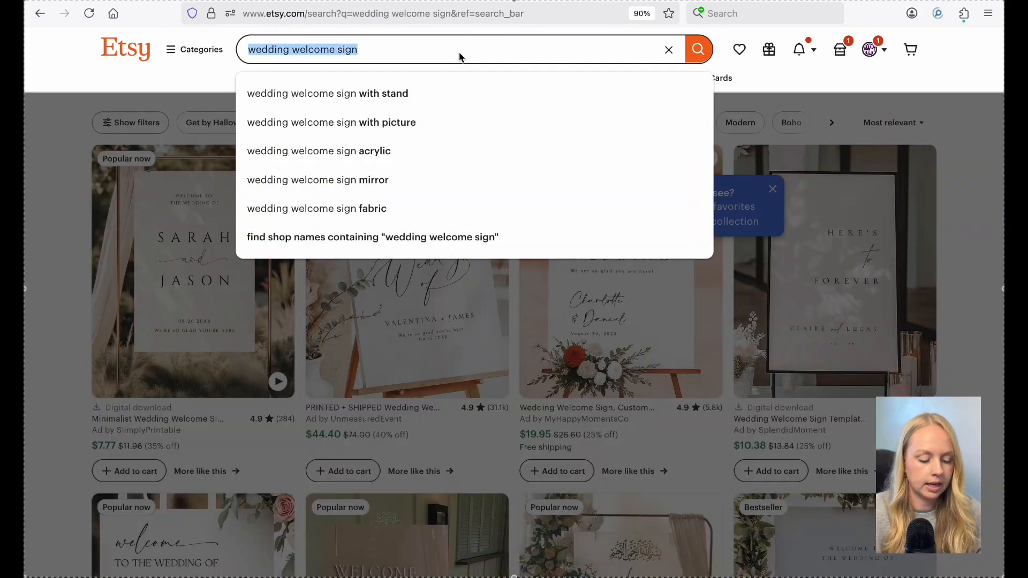
{"action": "type", "text": "buntin"}
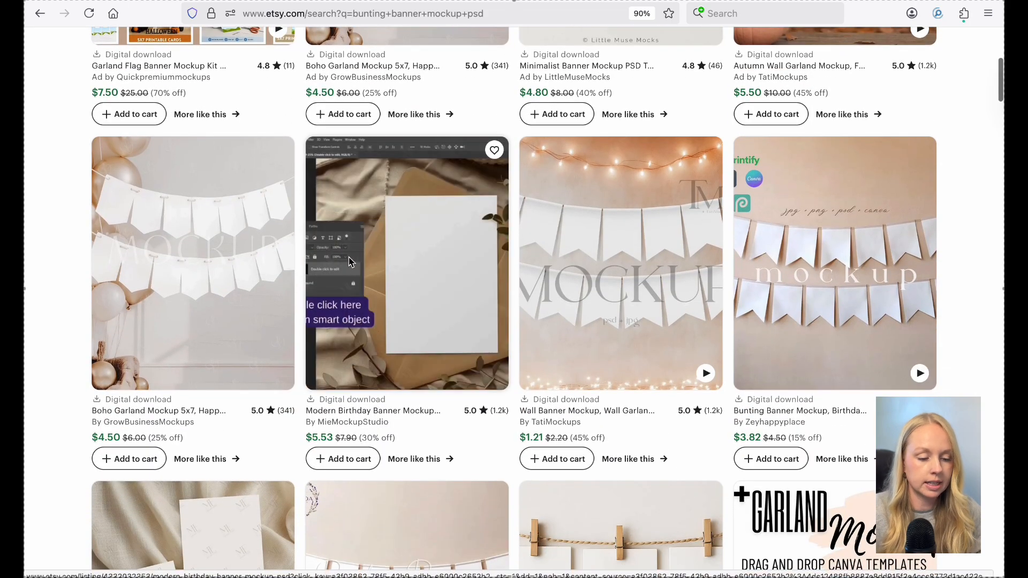
{"action": "left_click", "coordinate": [407, 262]}
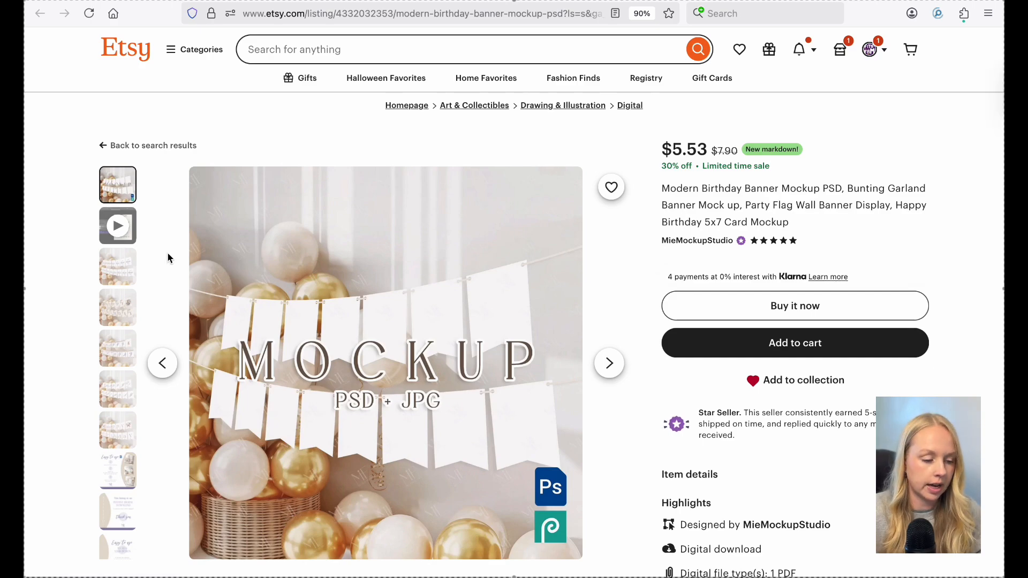
- View the blank design-here and Happy Birthday gallery previews
{"action": "left_click", "coordinate": [117, 267]}
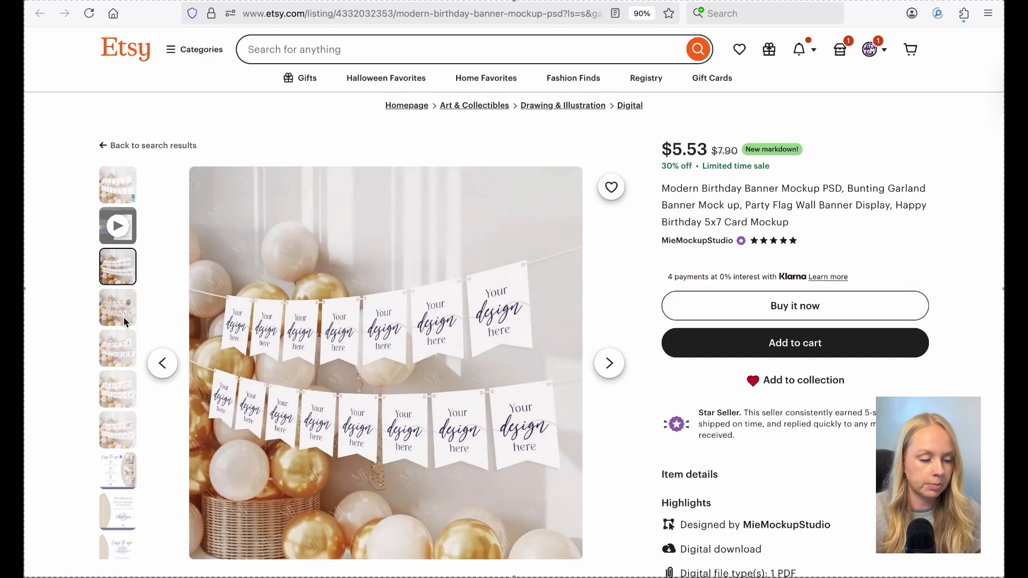
{"action": "left_click", "coordinate": [118, 308]}
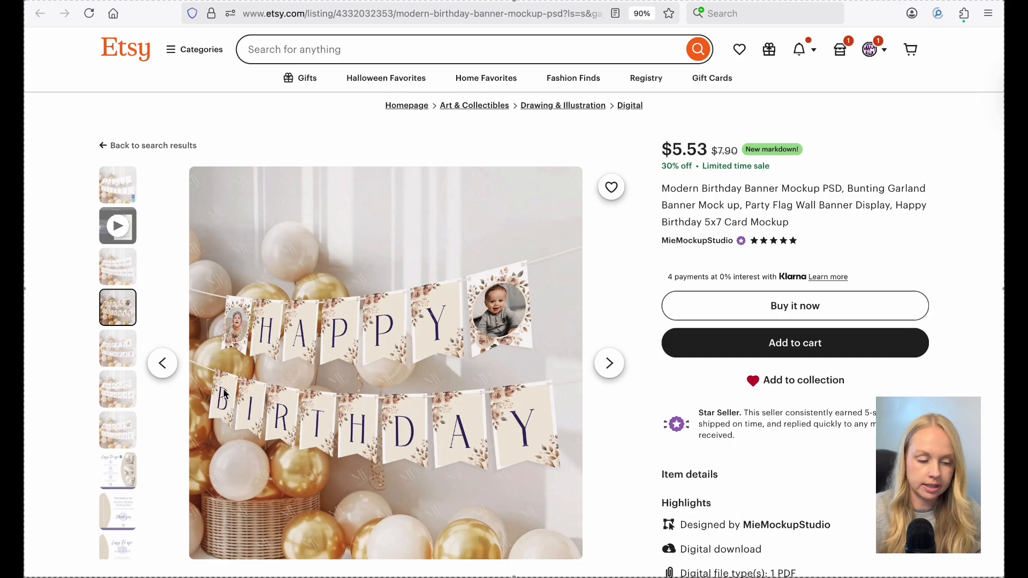
{"action": "mouse_move", "coordinate": [404, 435]}
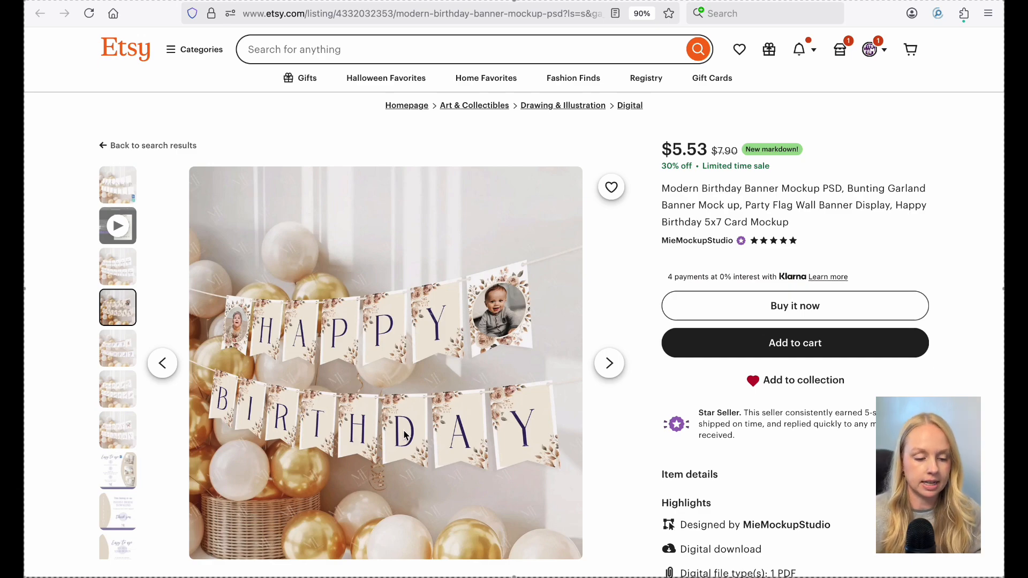
{"action": "mouse_move", "coordinate": [124, 149]}
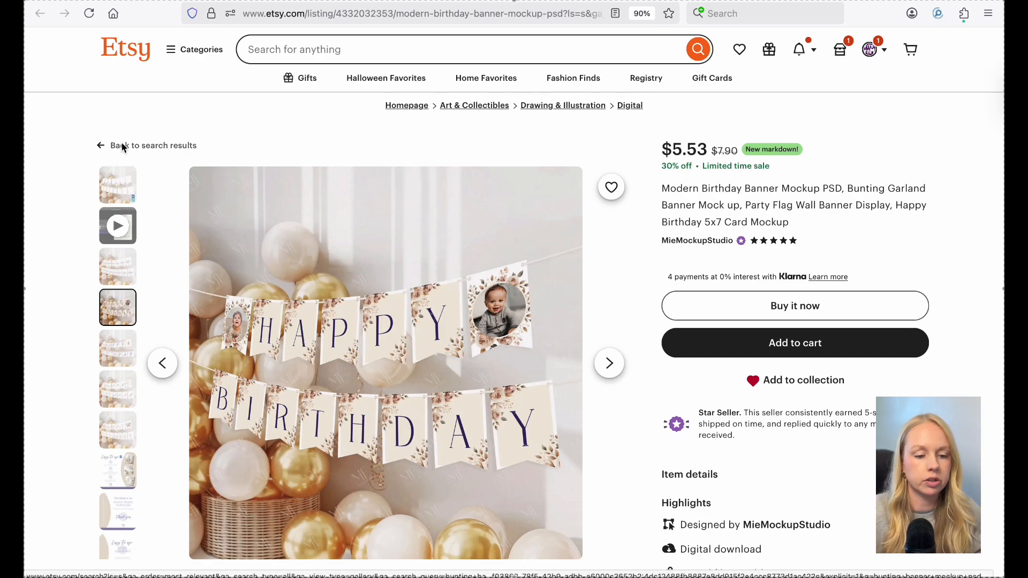
- Return to search results and search for 'welcome sign mockup psd' via the suggestion
{"action": "left_click", "coordinate": [147, 145]}
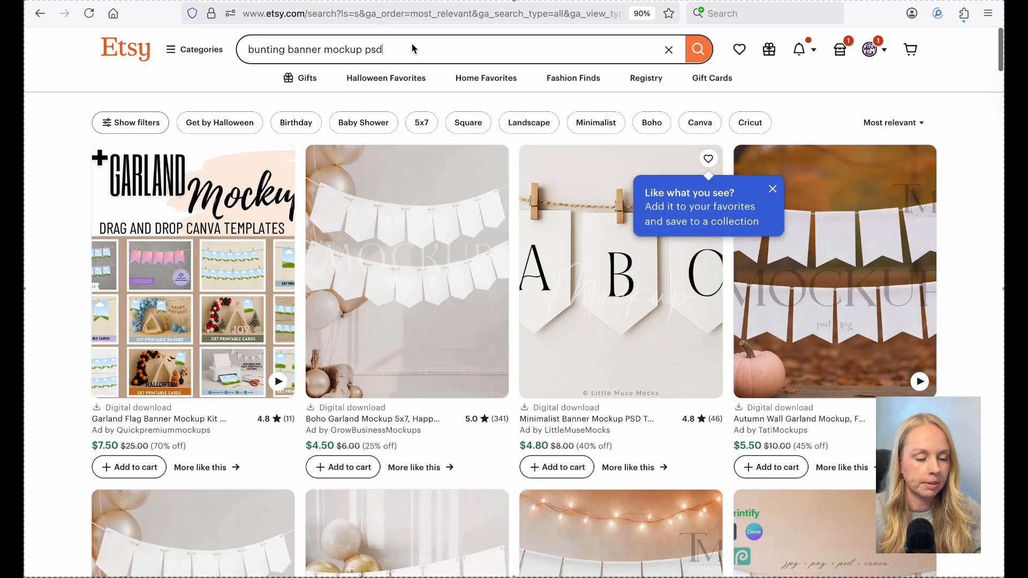
{"action": "type", "text": "weclo"}
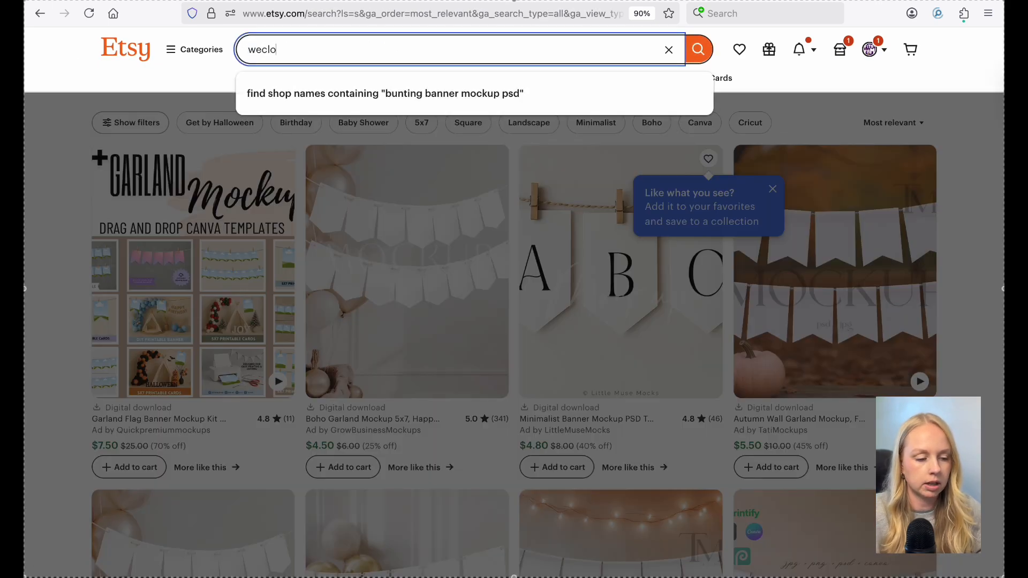
{"action": "type", "text": "welcome sign mockup"}
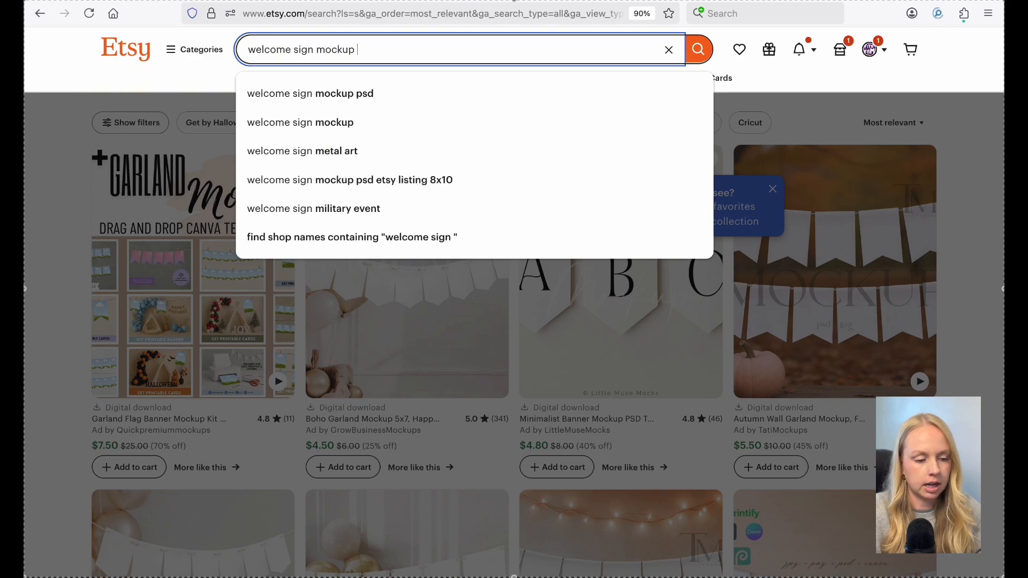
{"action": "left_click", "coordinate": [311, 93]}
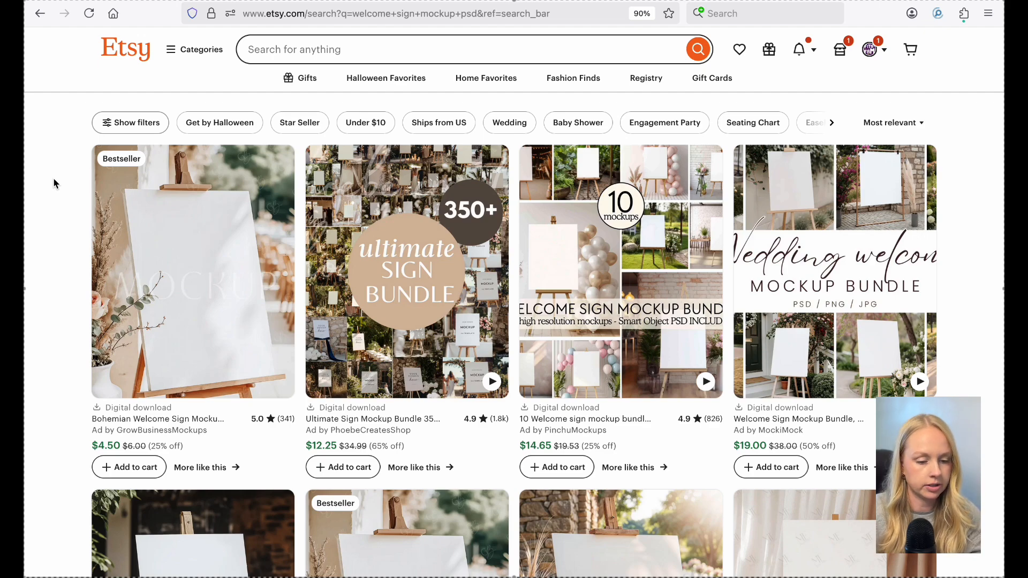
{"action": "scroll", "scroll_direction": "down", "scroll_amount": 3}
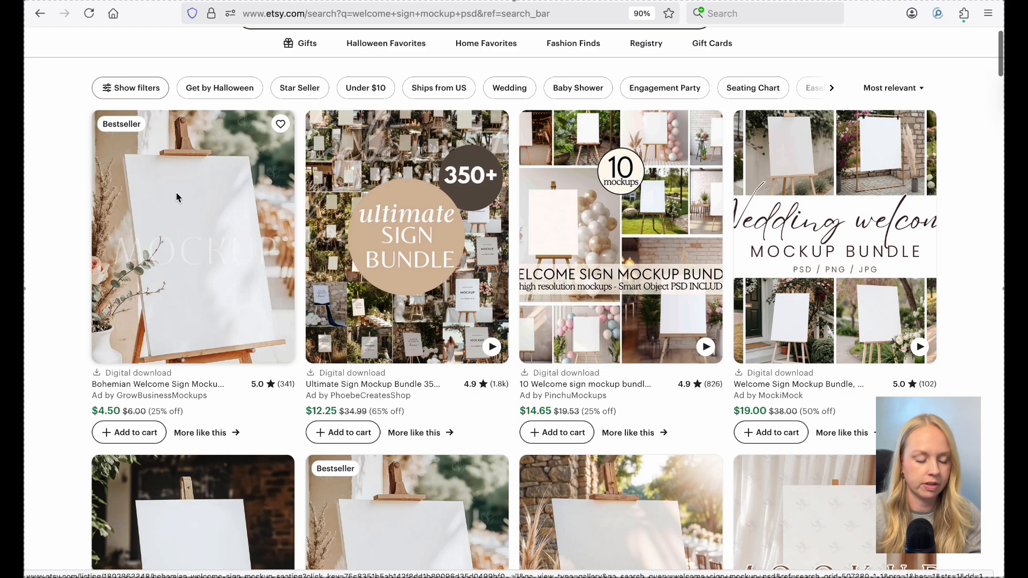
{"action": "mouse_move", "coordinate": [131, 223]}
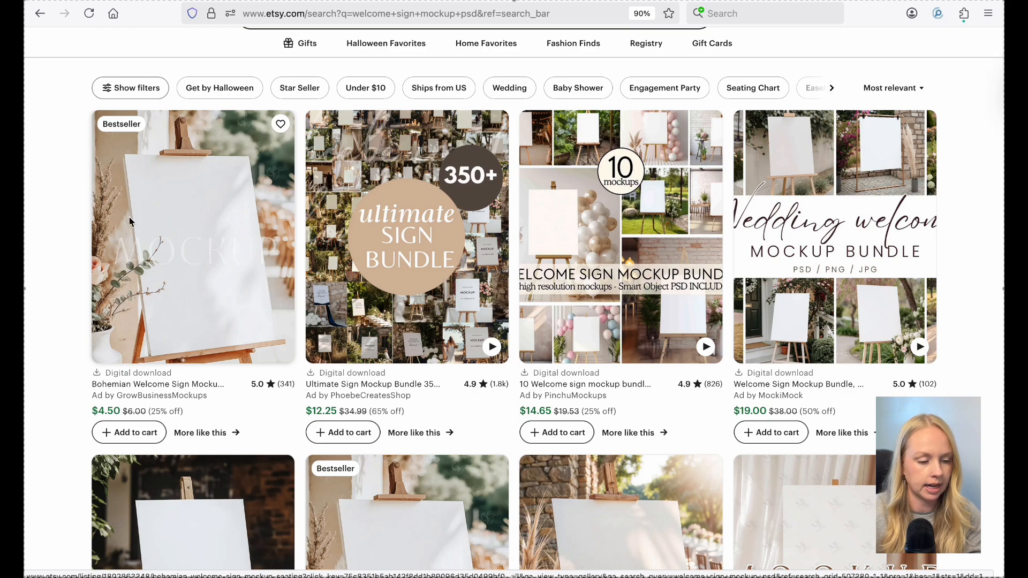
{"action": "mouse_move", "coordinate": [214, 226]}
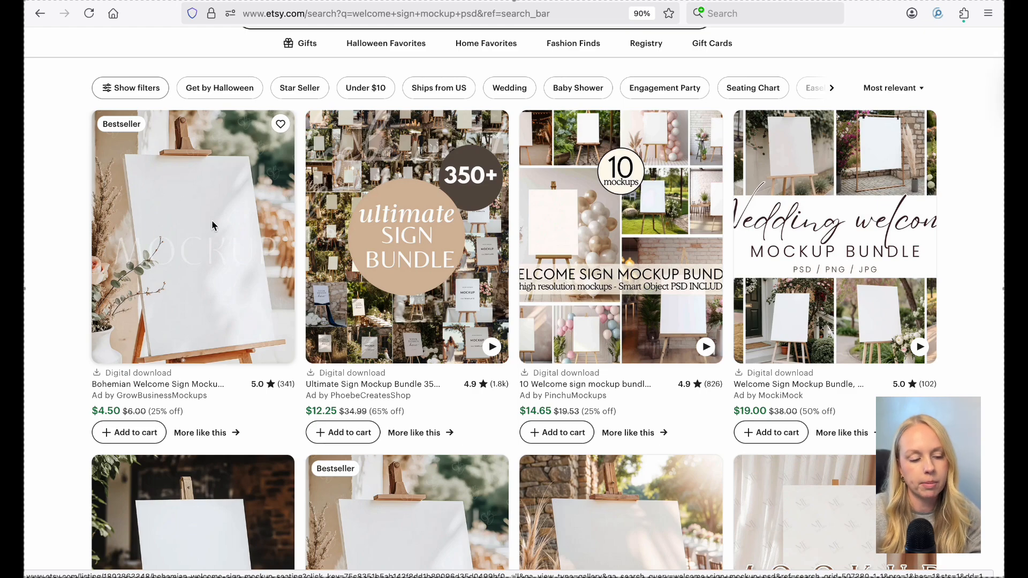
{"action": "mouse_move", "coordinate": [278, 189]}
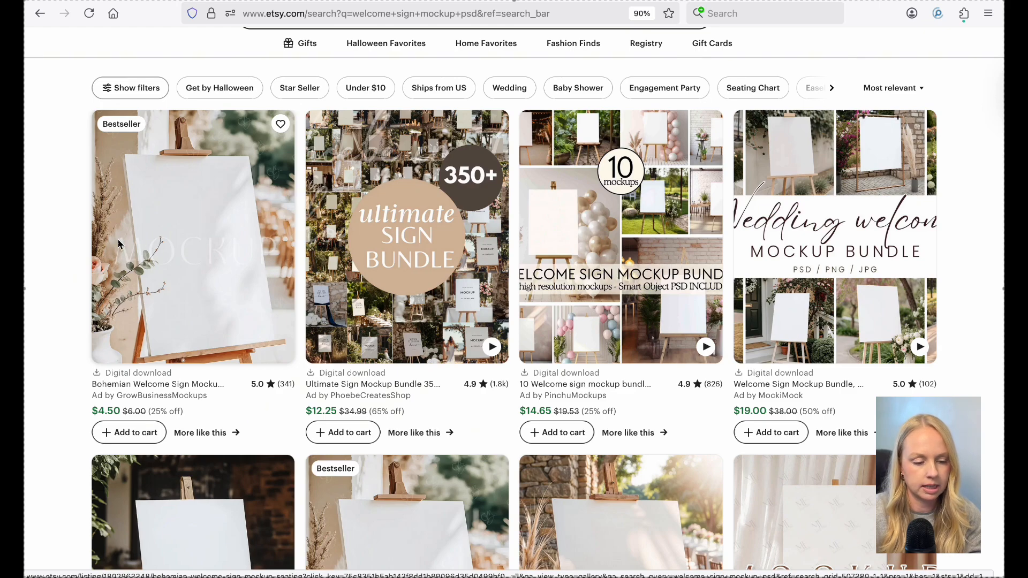
{"action": "mouse_move", "coordinate": [51, 241]}
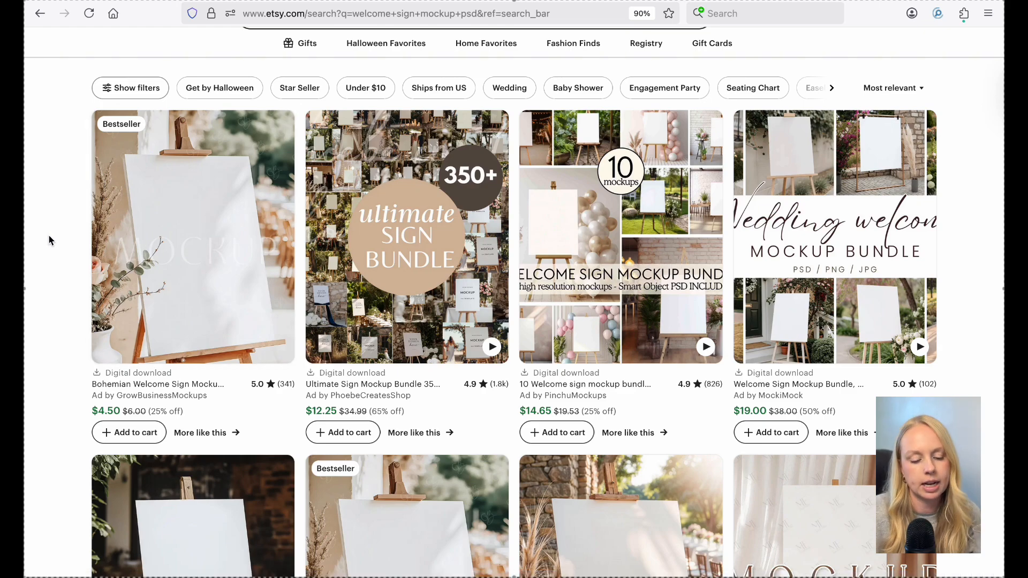
{"action": "scroll", "scroll_direction": "down", "scroll_amount": 3}
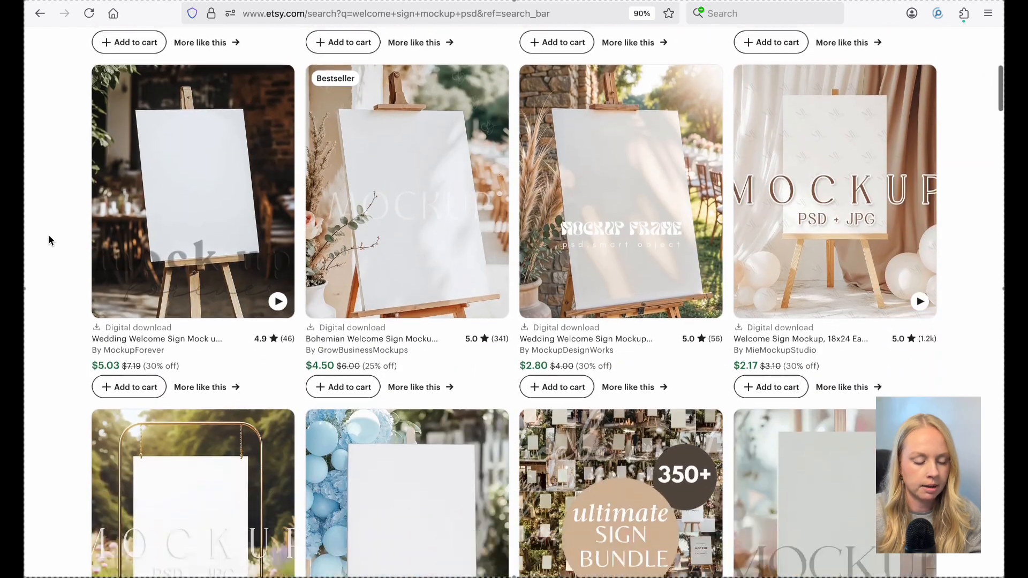
{"action": "scroll", "scroll_direction": "down", "scroll_amount": 3}
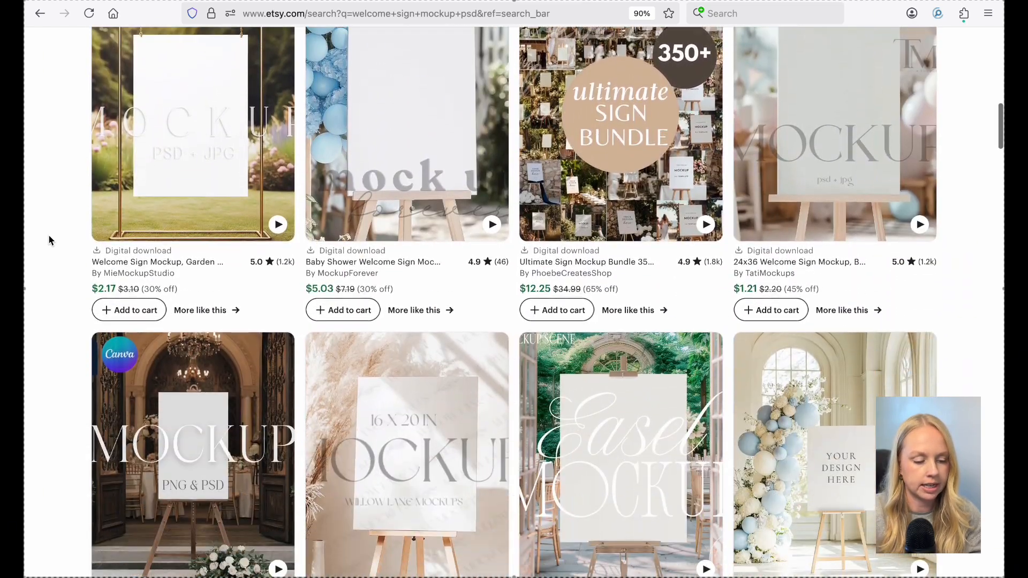
{"action": "scroll", "scroll_direction": "down", "scroll_amount": 3}
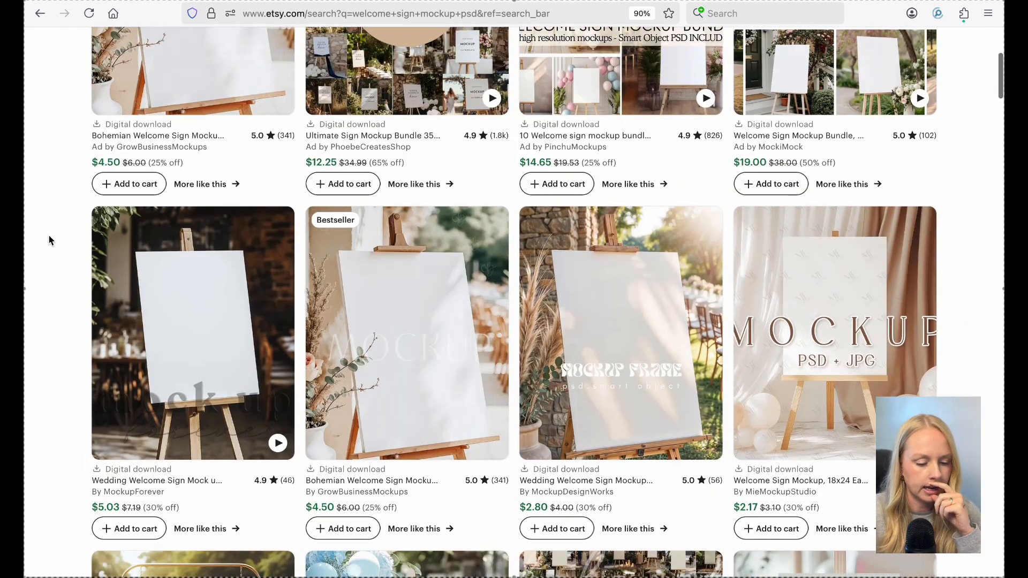
{"action": "scroll", "scroll_direction": "up", "scroll_amount": 3}
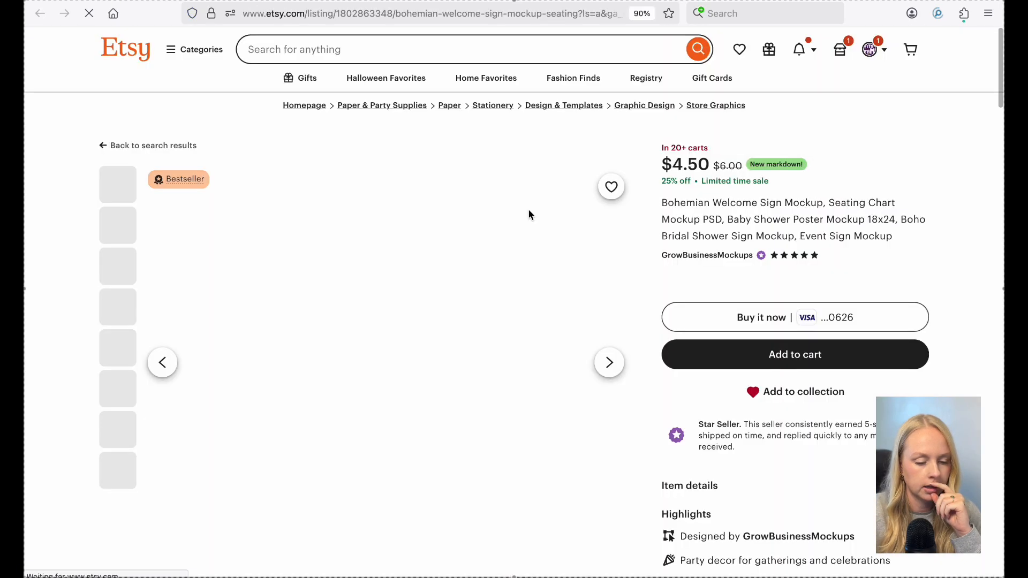
- Scroll through the Bohemian Welcome Sign Mockup's 341 reviews and PSD-plus-JPG description
{"action": "scroll", "scroll_direction": "down", "scroll_amount": 3}
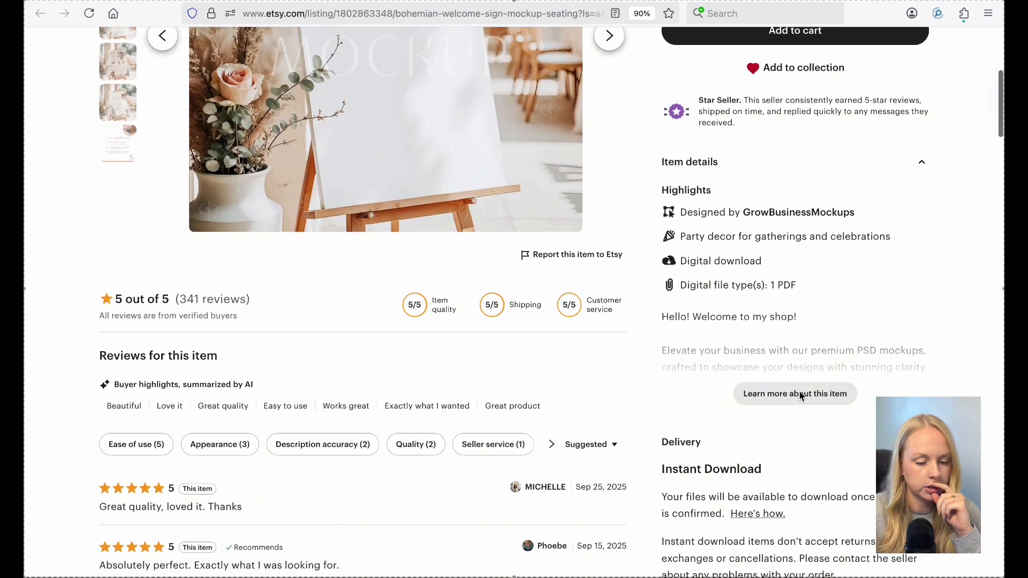
{"action": "scroll", "scroll_direction": "down", "scroll_amount": 3}
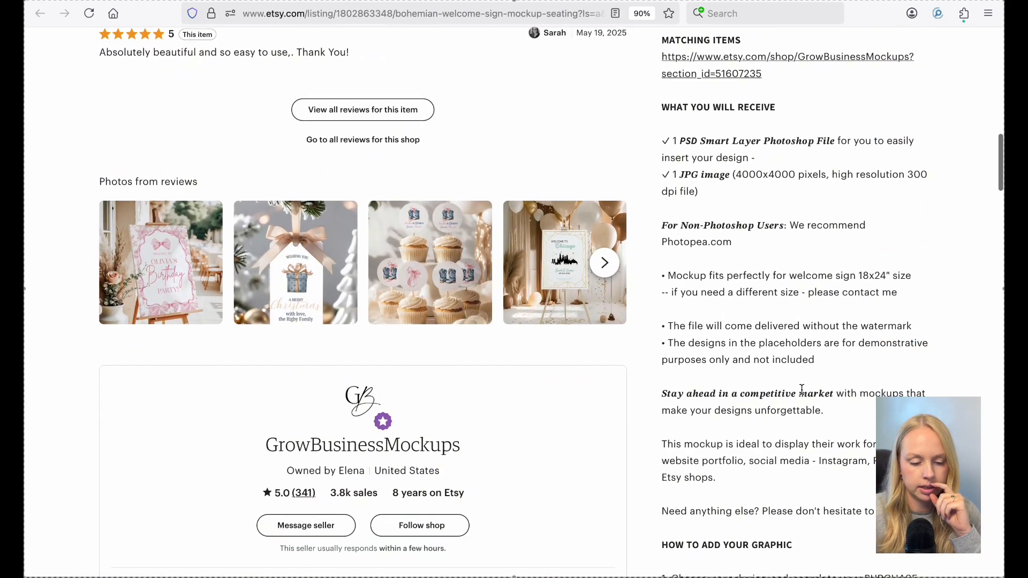
{"action": "scroll", "scroll_direction": "down", "scroll_amount": 3}
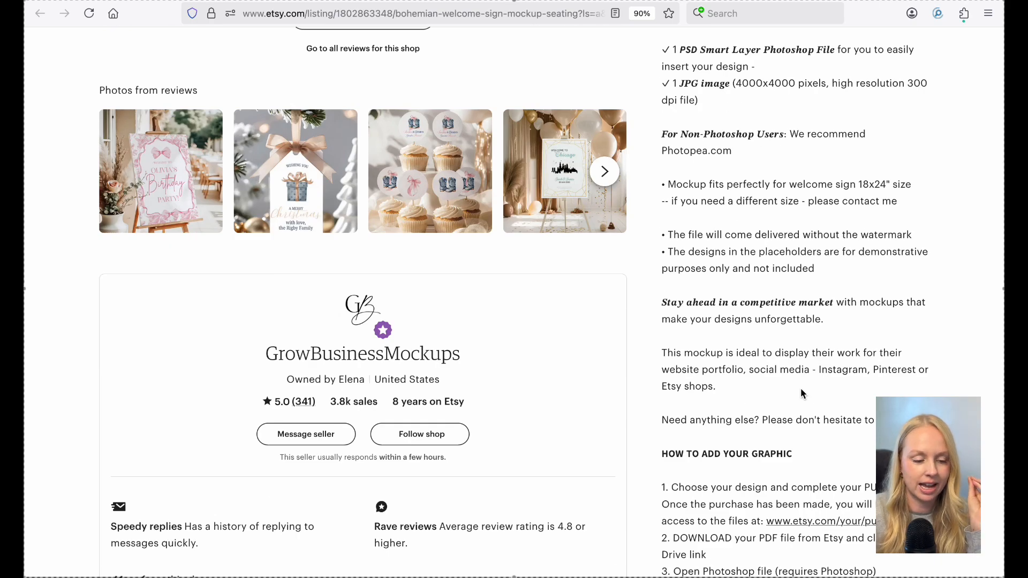
{"action": "scroll", "scroll_direction": "down", "scroll_amount": 3}
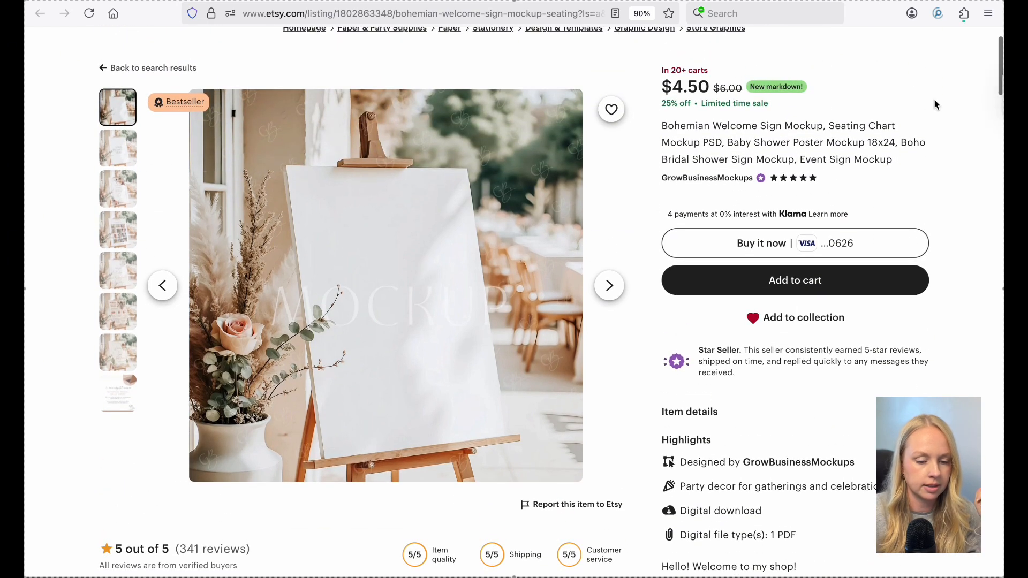
- Buy the Bohemian welcome sign mockup and follow its download link to the files
{"action": "left_click", "coordinate": [795, 243]}
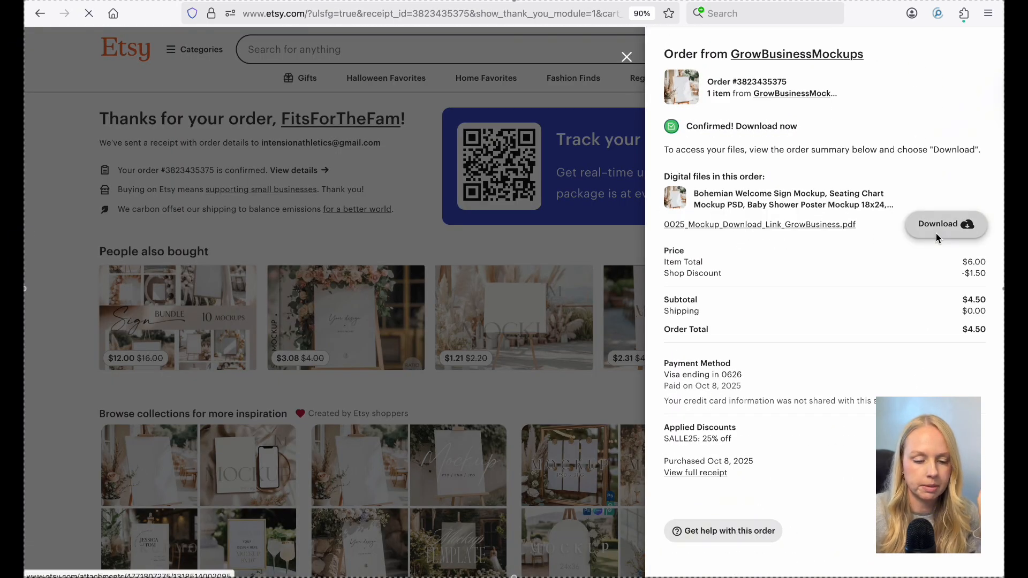
{"action": "left_click", "coordinate": [946, 224]}
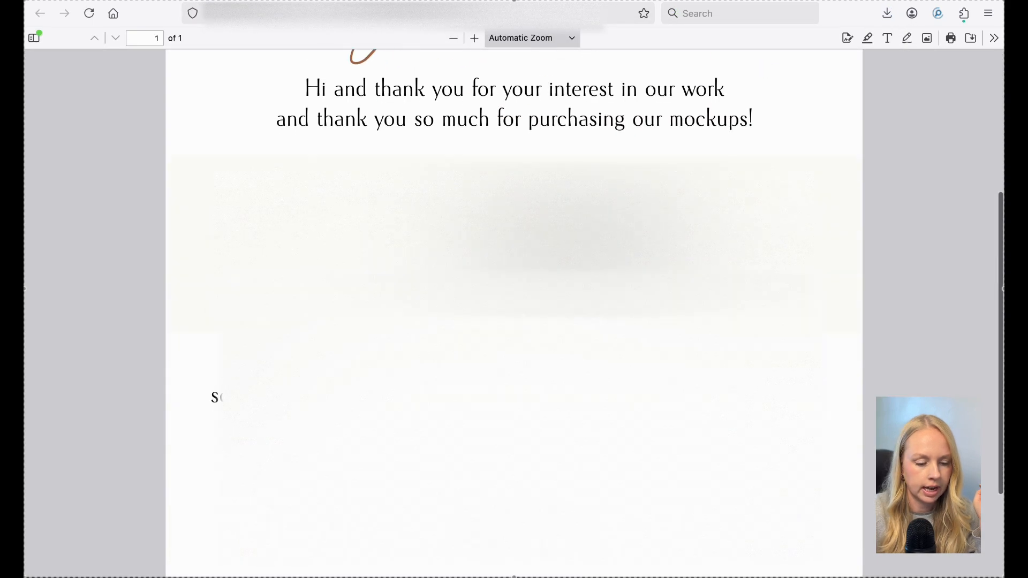
{"action": "scroll", "scroll_direction": "down", "scroll_amount": 3}
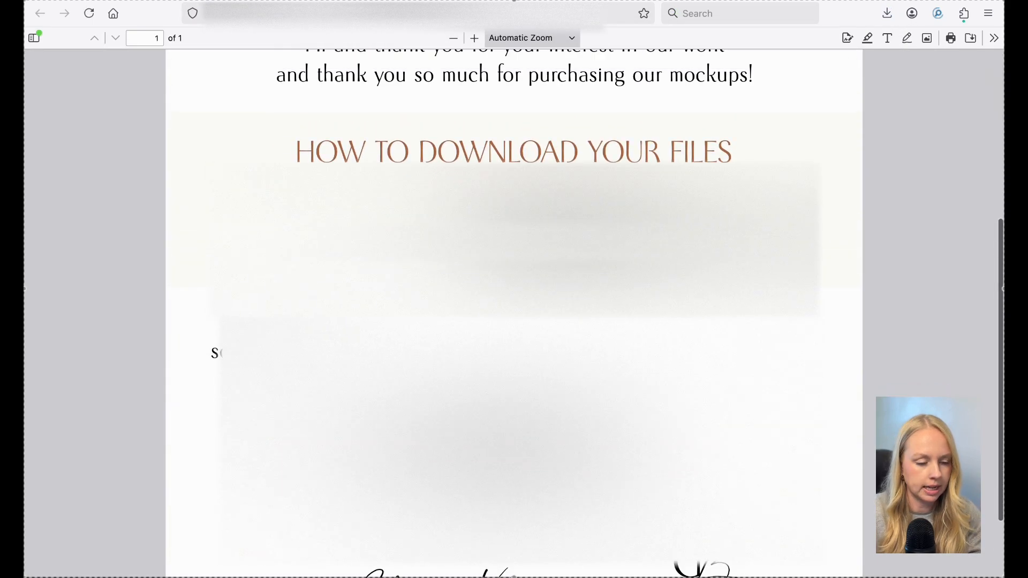
{"action": "scroll", "scroll_direction": "down", "scroll_amount": 3}
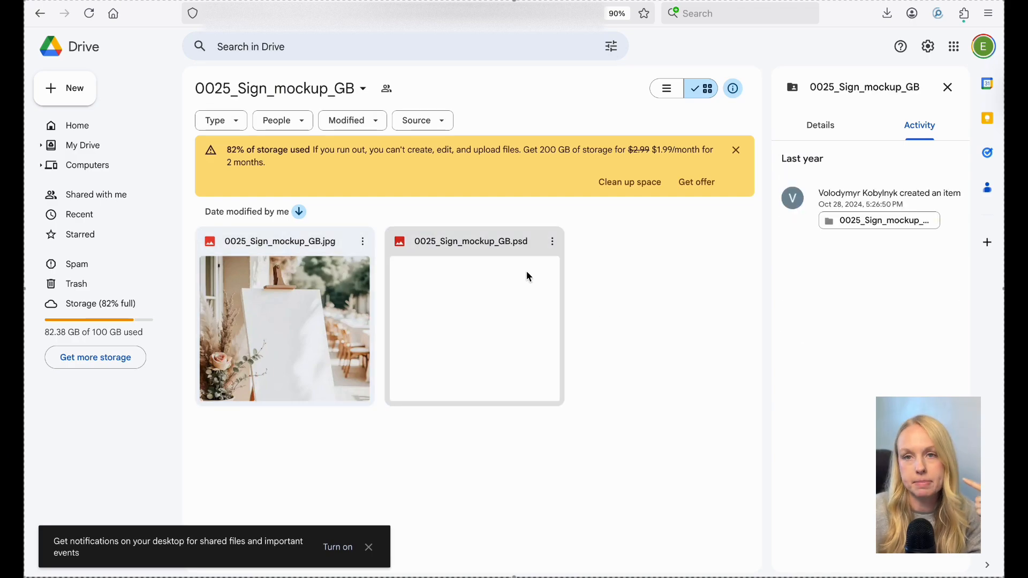
{"action": "mouse_move", "coordinate": [540, 282]}
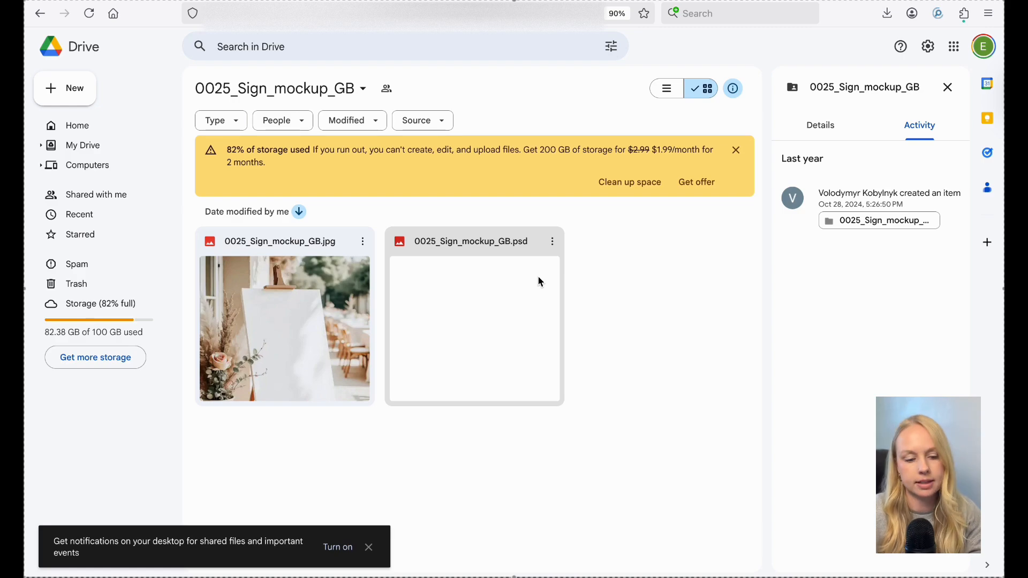
{"action": "mouse_move", "coordinate": [552, 241]}
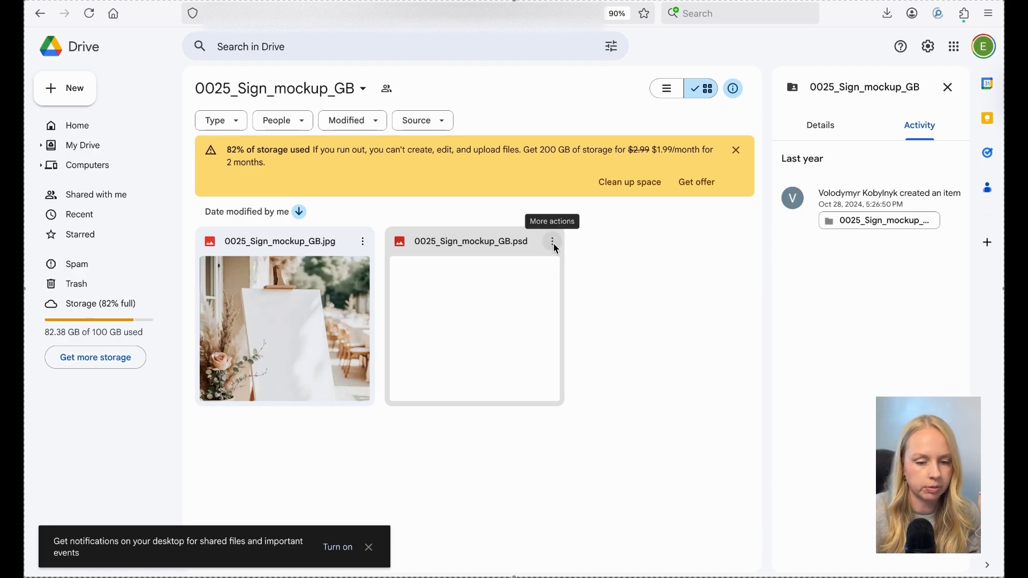
- Download 0025_Sign_mockup_GB.psd from the Google Drive folder
{"action": "left_click", "coordinate": [553, 242]}
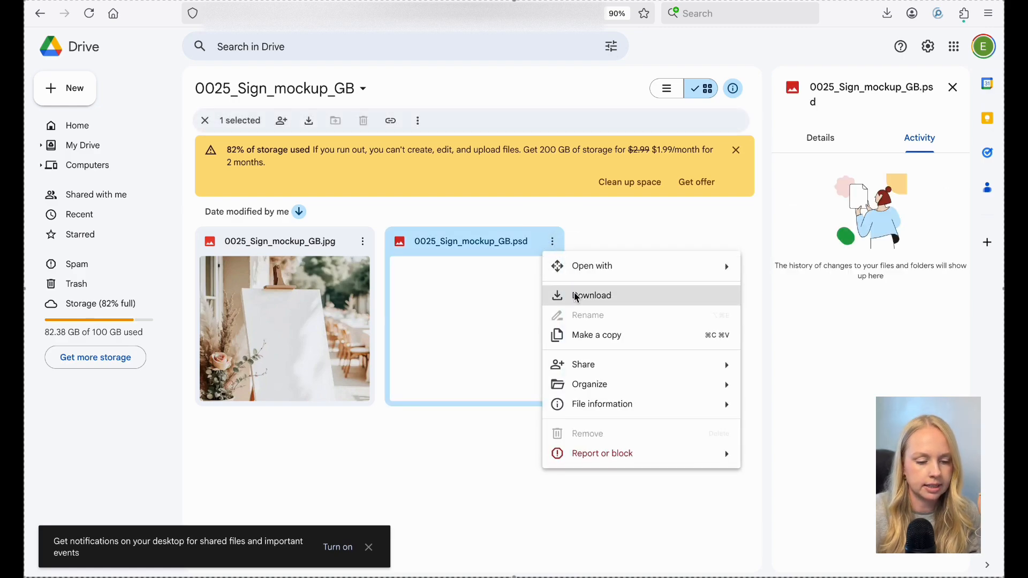
{"action": "left_click", "coordinate": [591, 296]}
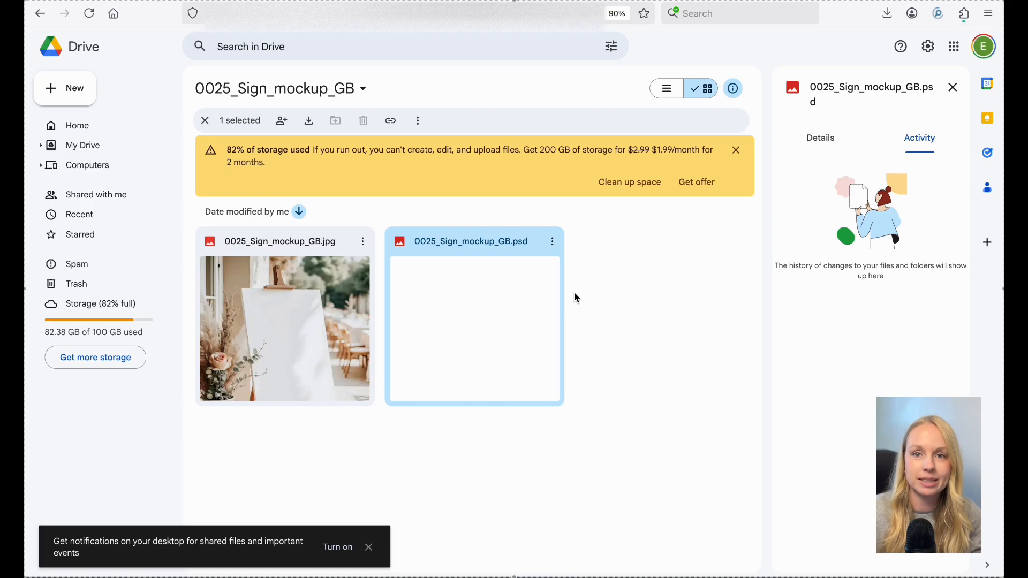
{"action": "mouse_move", "coordinate": [828, 69]}
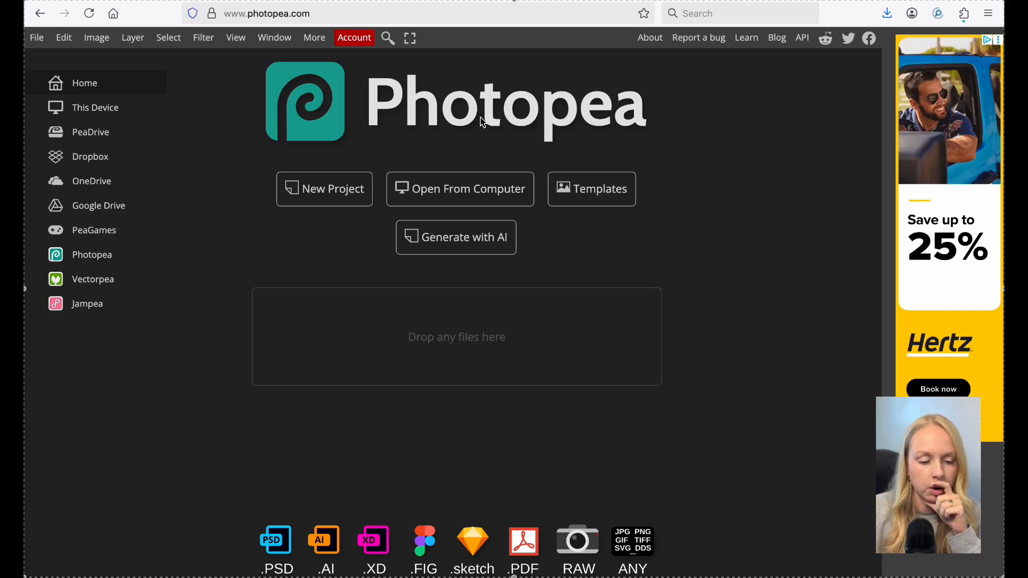
{"action": "mouse_move", "coordinate": [647, 126]}
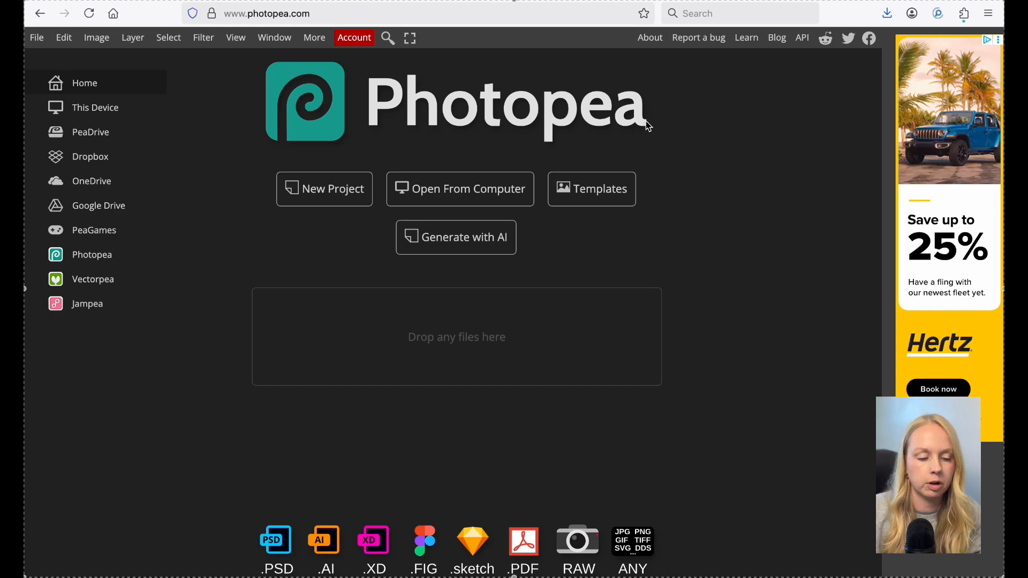
{"action": "mouse_move", "coordinate": [530, 137]}
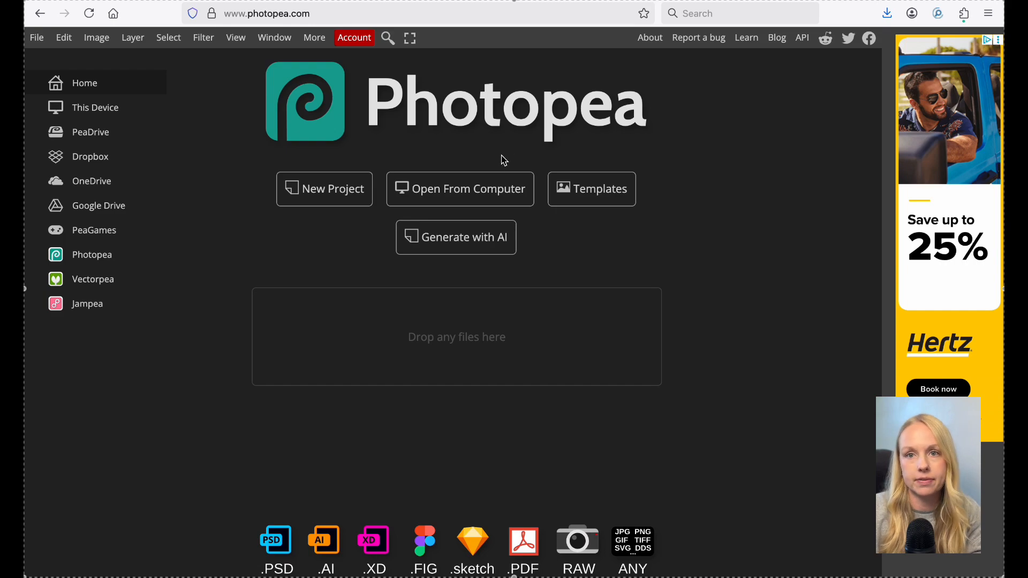
- Open the downloaded sign mockup PSD from the computer in Photopea
{"action": "left_click", "coordinate": [460, 189]}
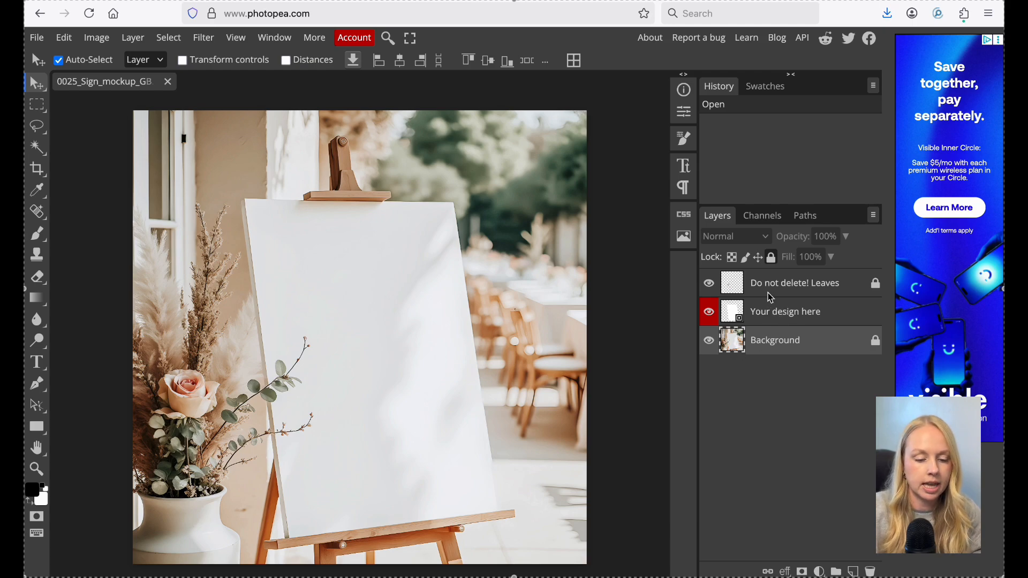
{"action": "mouse_move", "coordinate": [845, 288]}
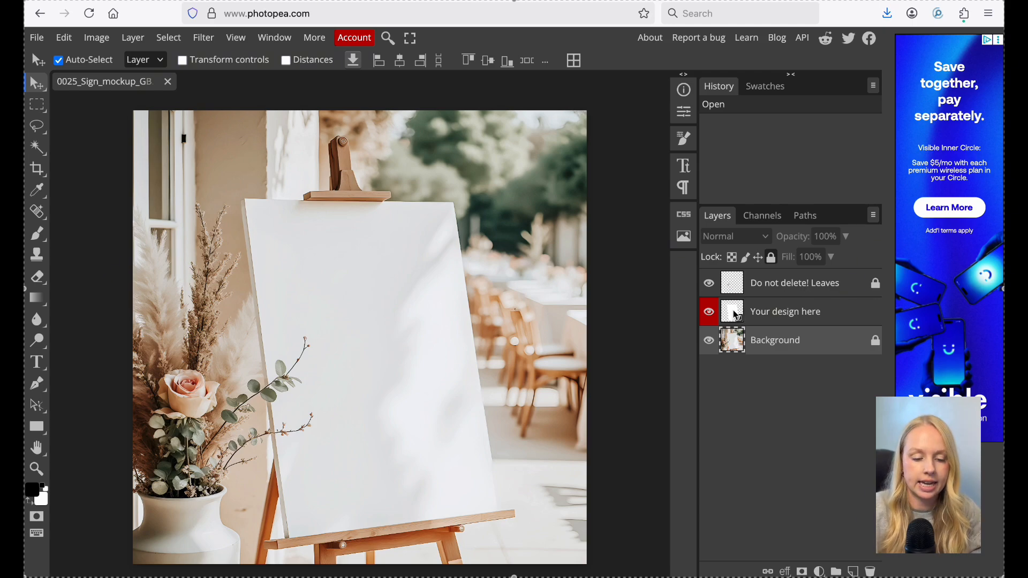
- Open the 'Your design here' smart object as its own document tab
{"action": "left_click", "coordinate": [736, 236]}
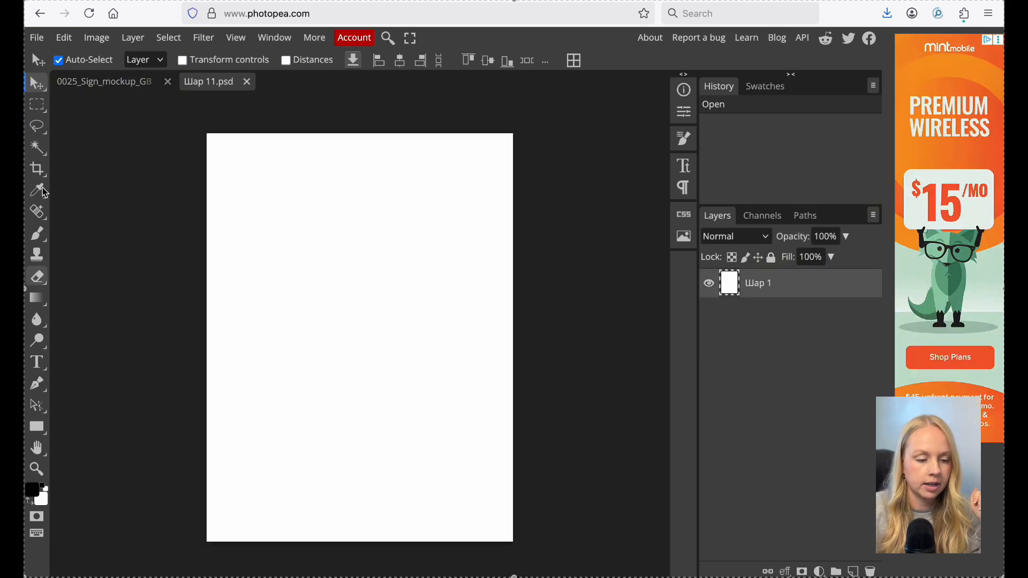
{"action": "mouse_move", "coordinate": [269, 147]}
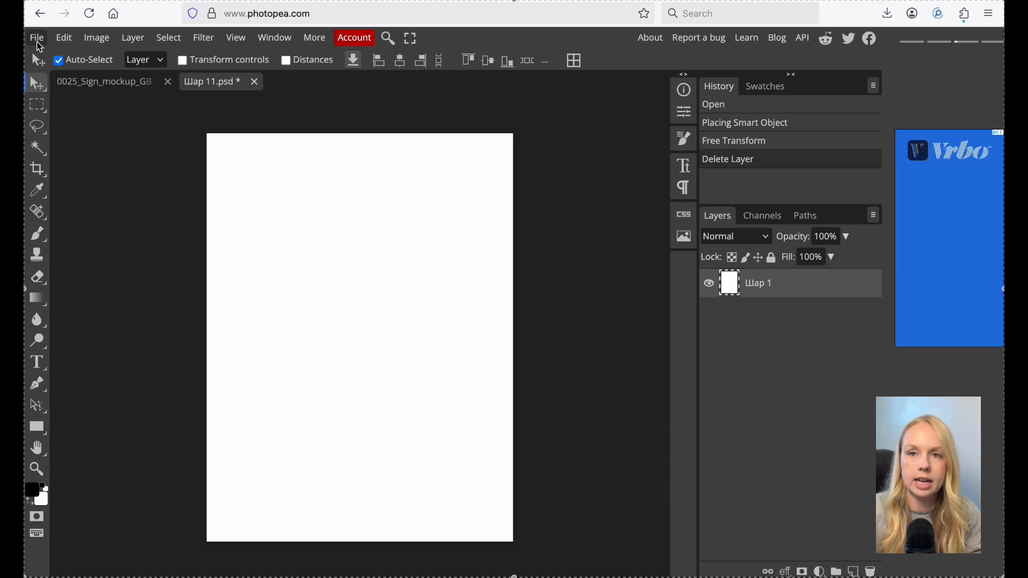
- Place the blueberry birthday TEMPLATE PNG into the placeholder document
{"action": "left_click", "coordinate": [36, 37]}
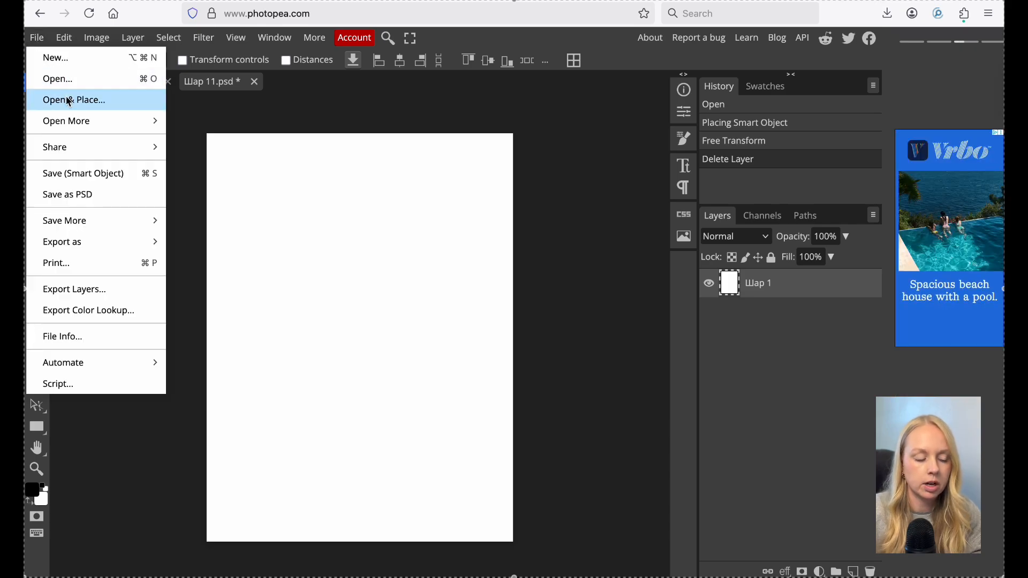
{"action": "left_click", "coordinate": [74, 100]}
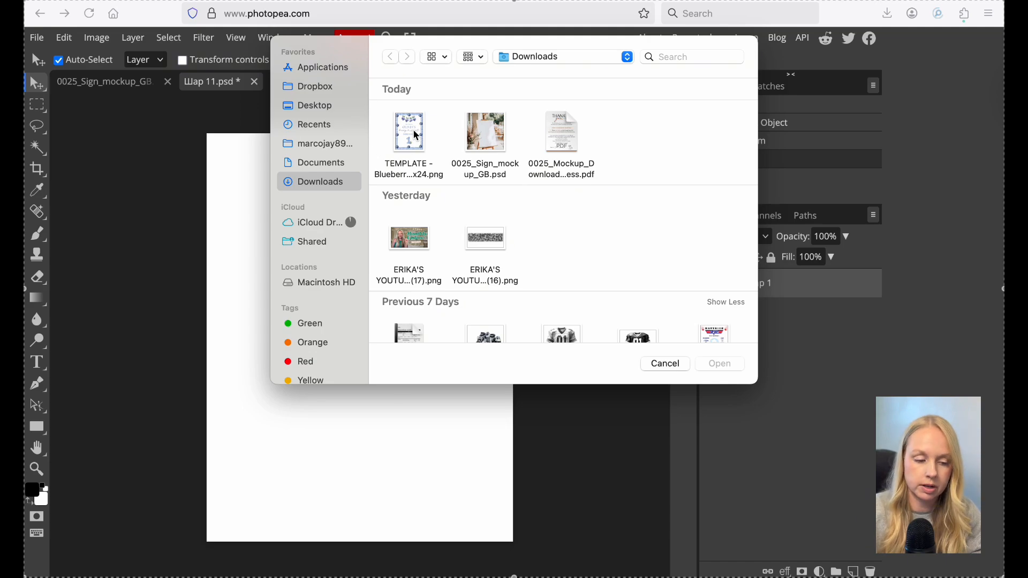
{"action": "left_click", "coordinate": [409, 131]}
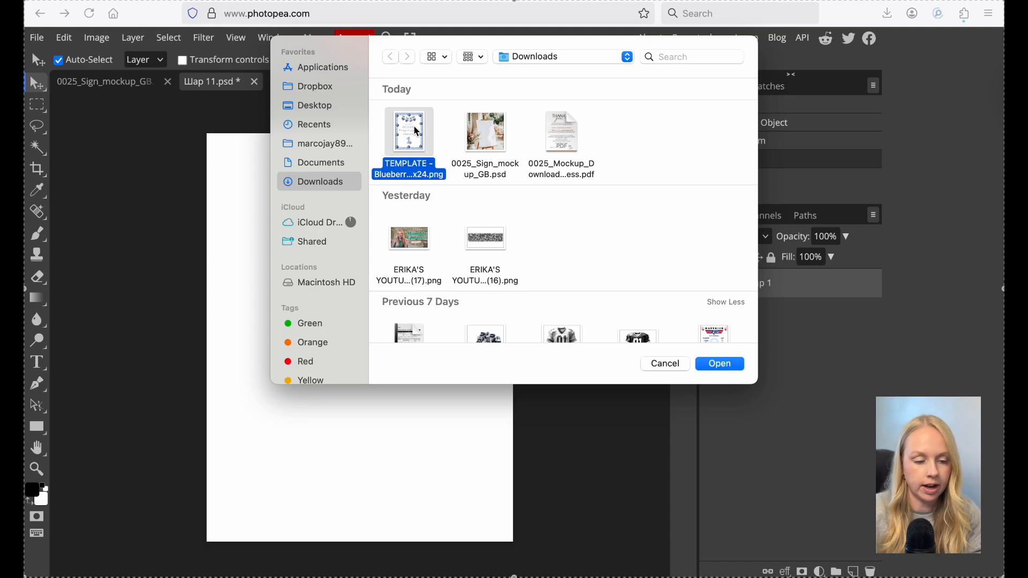
{"action": "left_click", "coordinate": [719, 364]}
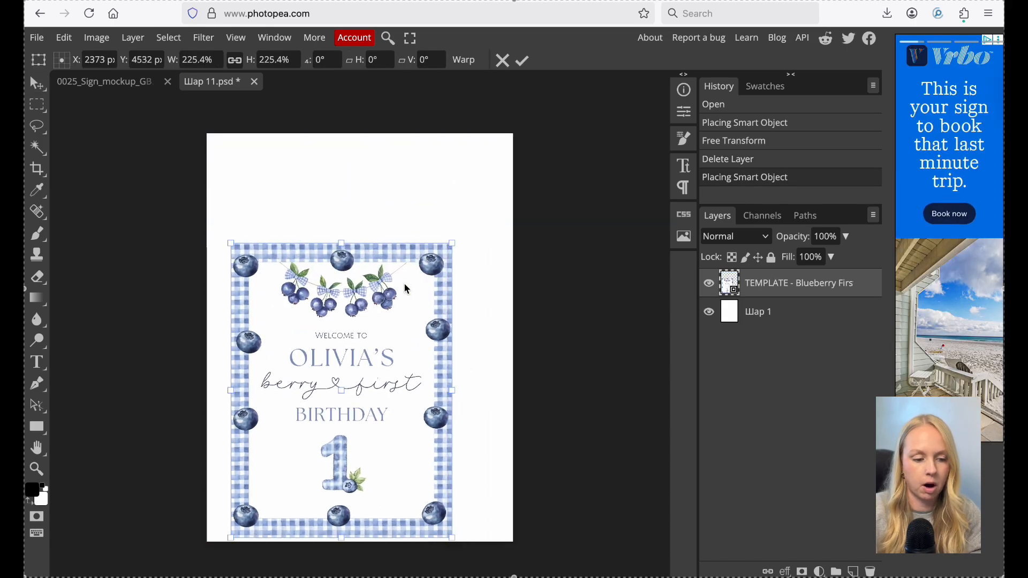
- Scale the blueberry design to fill the white canvas
{"action": "left_click_drag", "start_coordinate": [405, 289], "coordinate": [410, 259]}
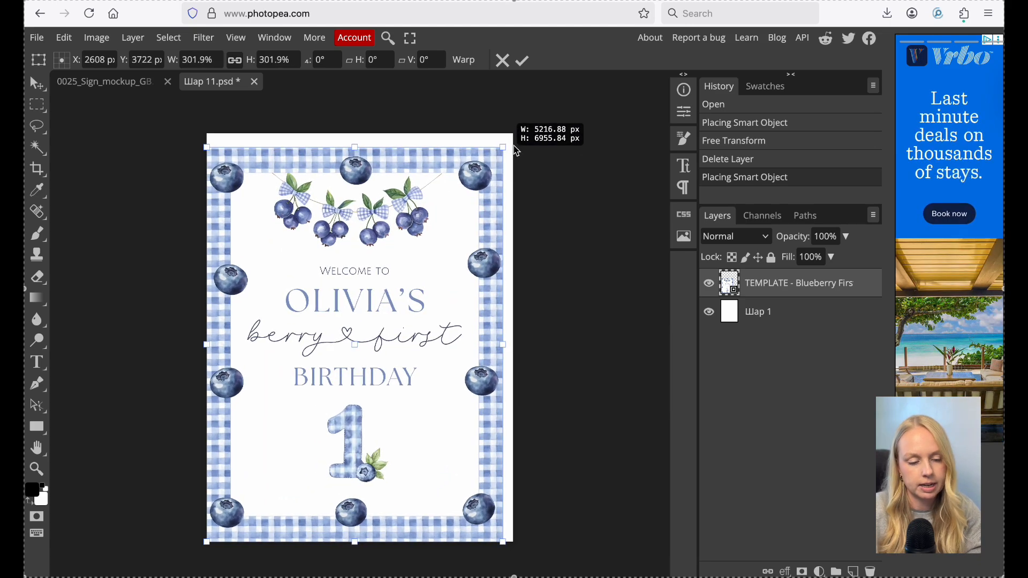
{"action": "left_click_drag", "start_coordinate": [503, 146], "coordinate": [511, 137]}
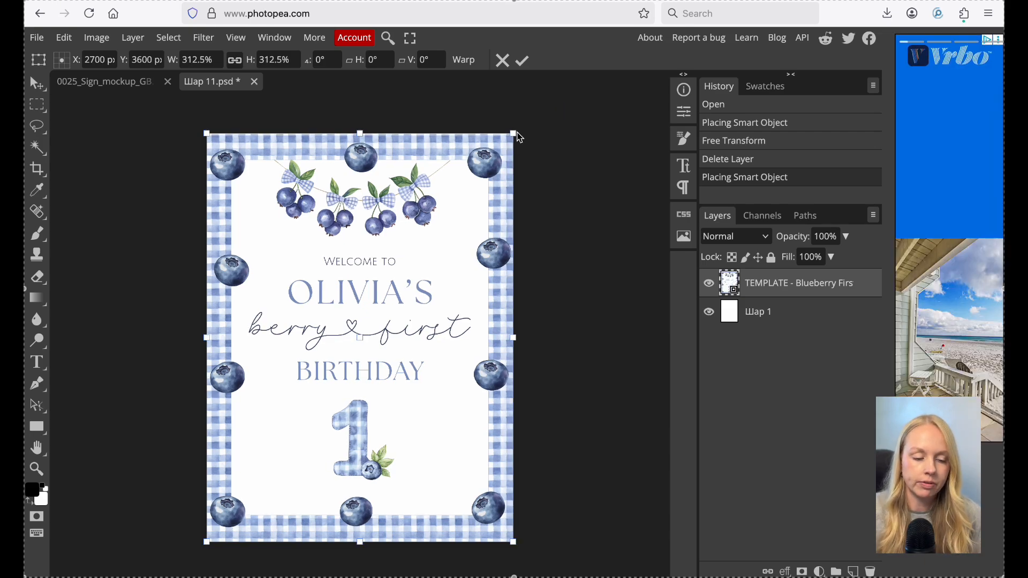
{"action": "mouse_move", "coordinate": [522, 60]}
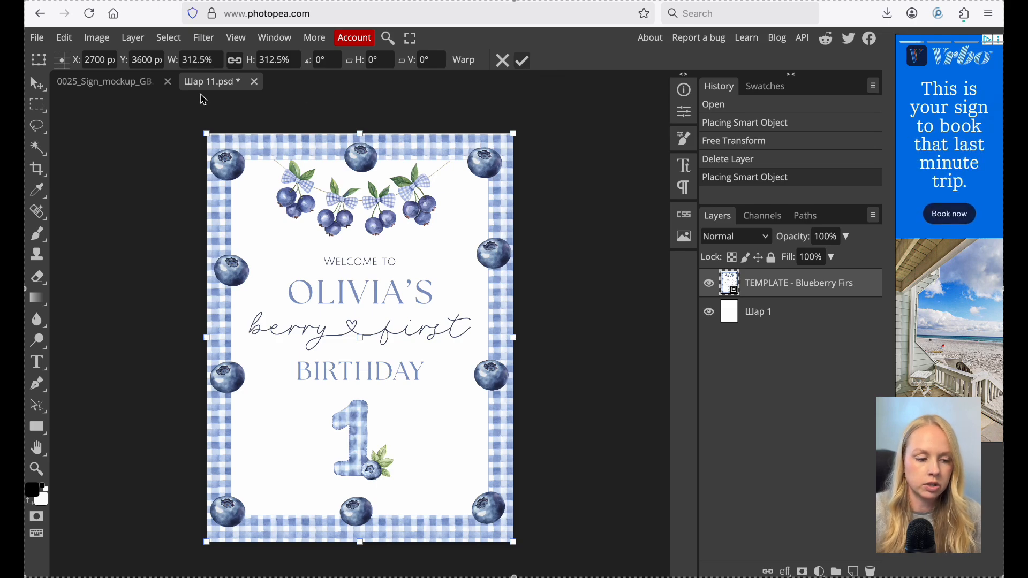
- Save the resized blueberry design back into the easel sign's smart object
{"action": "left_click", "coordinate": [36, 37]}
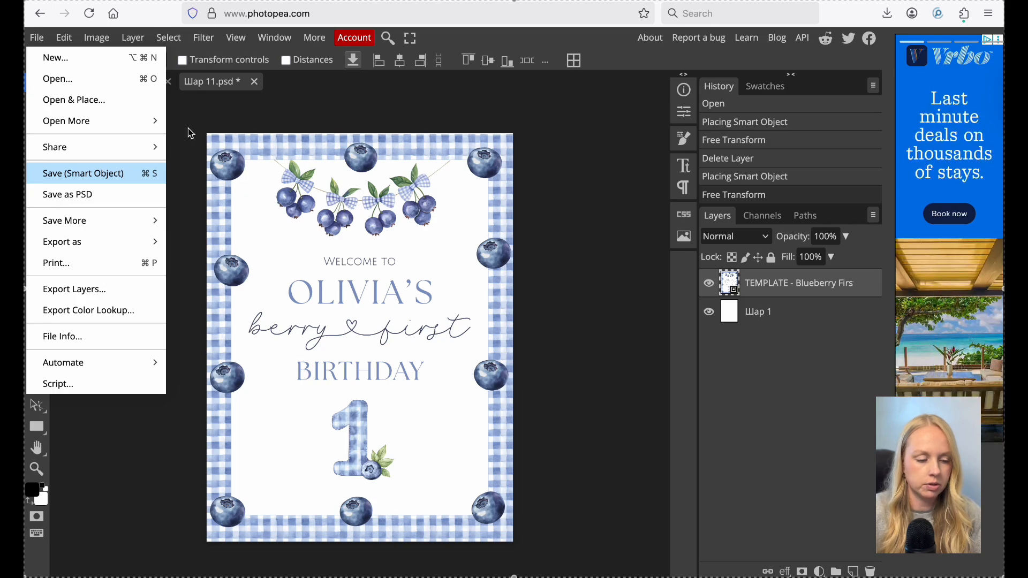
{"action": "left_click", "coordinate": [83, 173]}
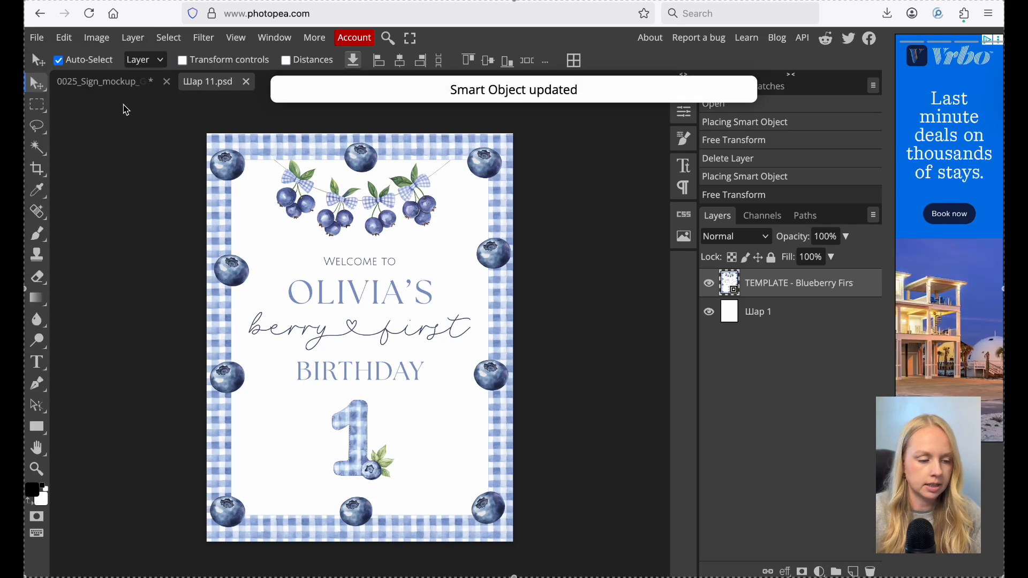
{"action": "mouse_move", "coordinate": [111, 96]}
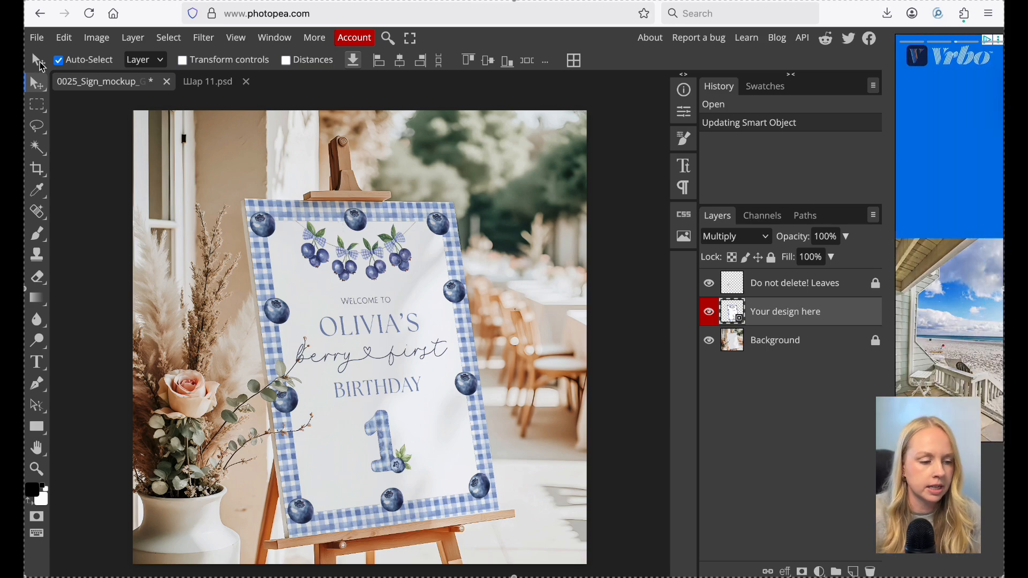
- Export the finished easel mockup with the blueberry design as a PNG
{"action": "left_click", "coordinate": [37, 37]}
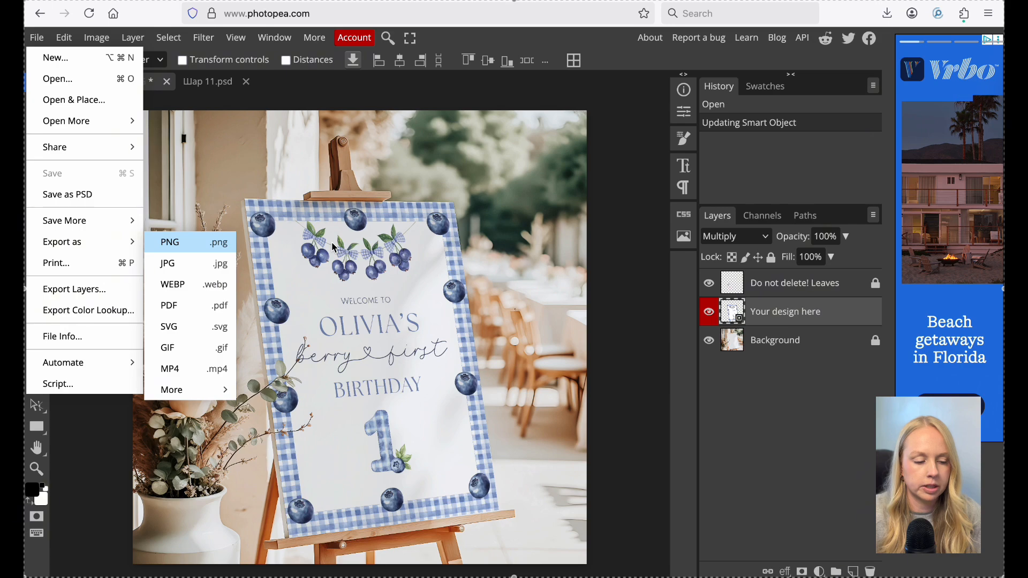
{"action": "mouse_move", "coordinate": [391, 275]}
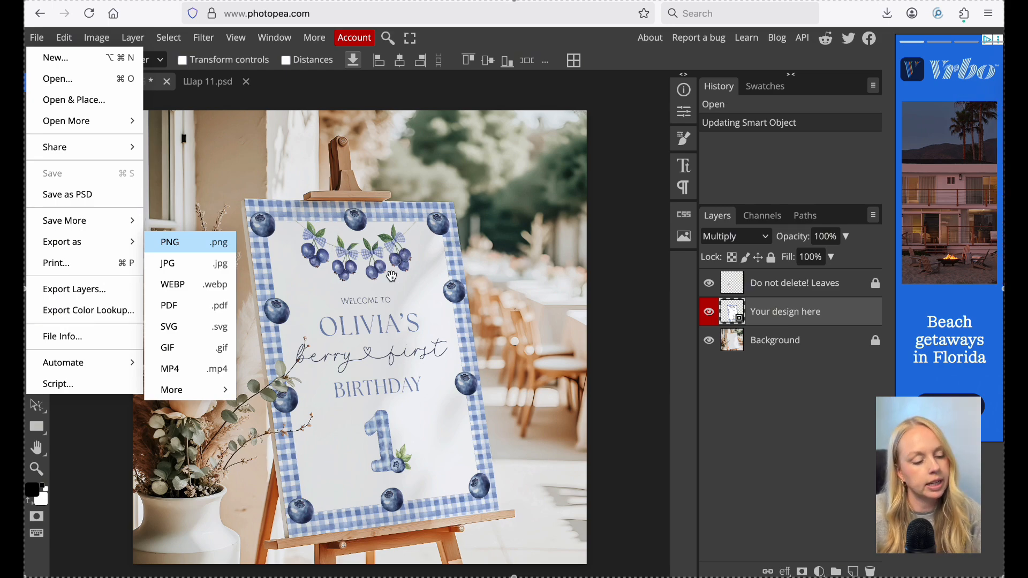
{"action": "left_click", "coordinate": [170, 242]}
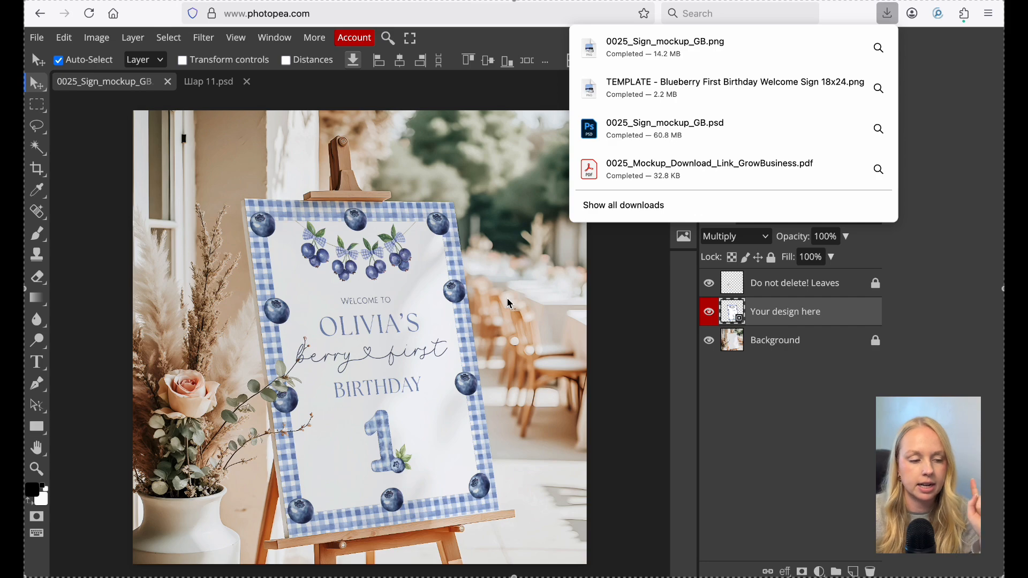
{"action": "mouse_move", "coordinate": [317, 278]}
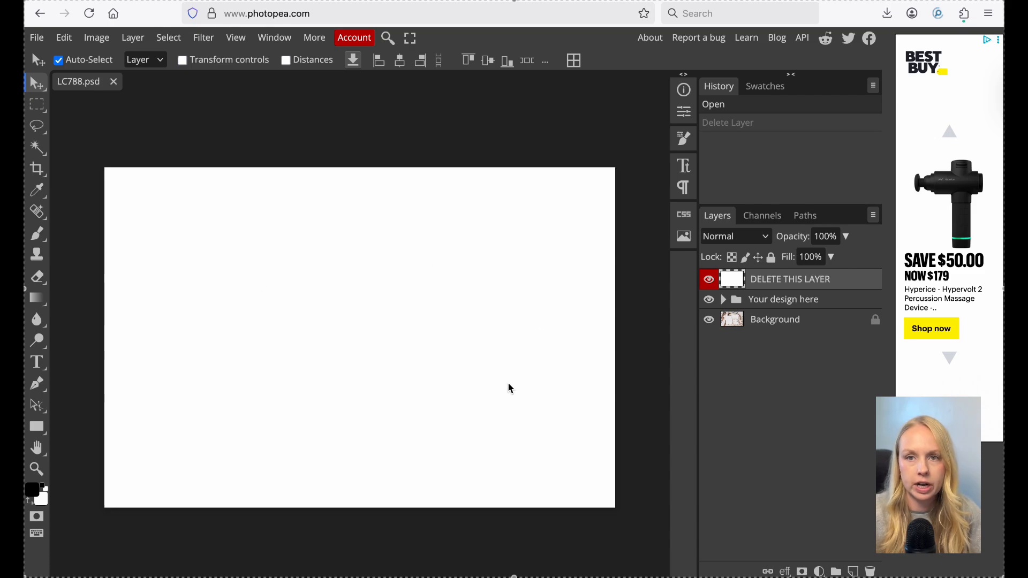
{"action": "mouse_move", "coordinate": [503, 252]}
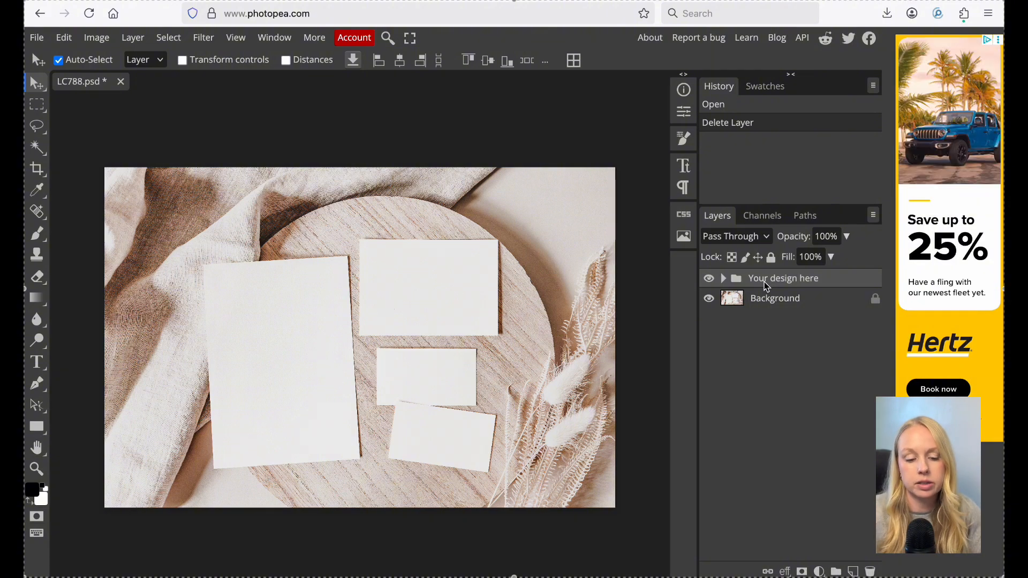
{"action": "mouse_move", "coordinate": [775, 282]}
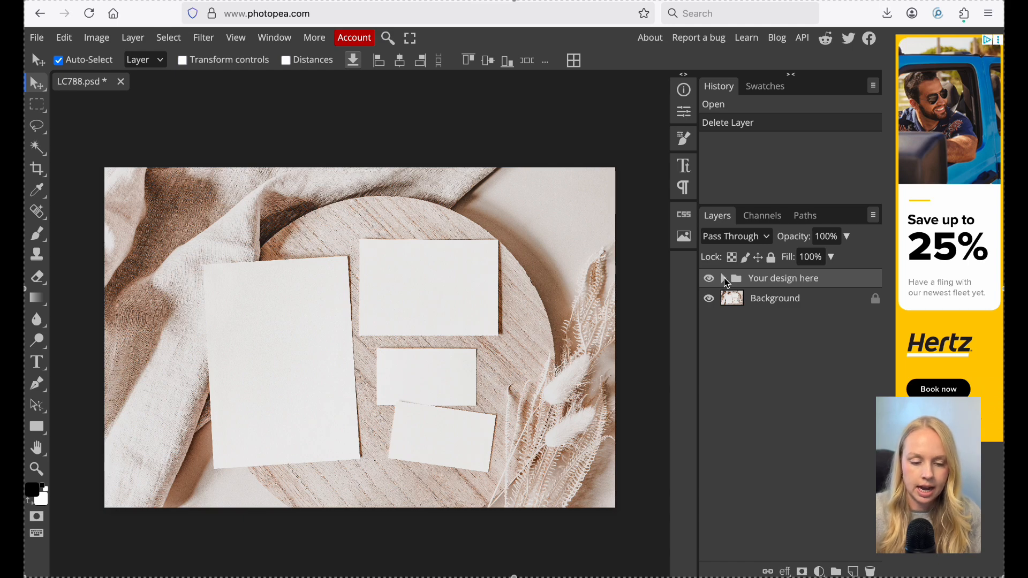
- Expand the 'Your design here' group and open the 5x7 smart object as a document
{"action": "left_click", "coordinate": [724, 278]}
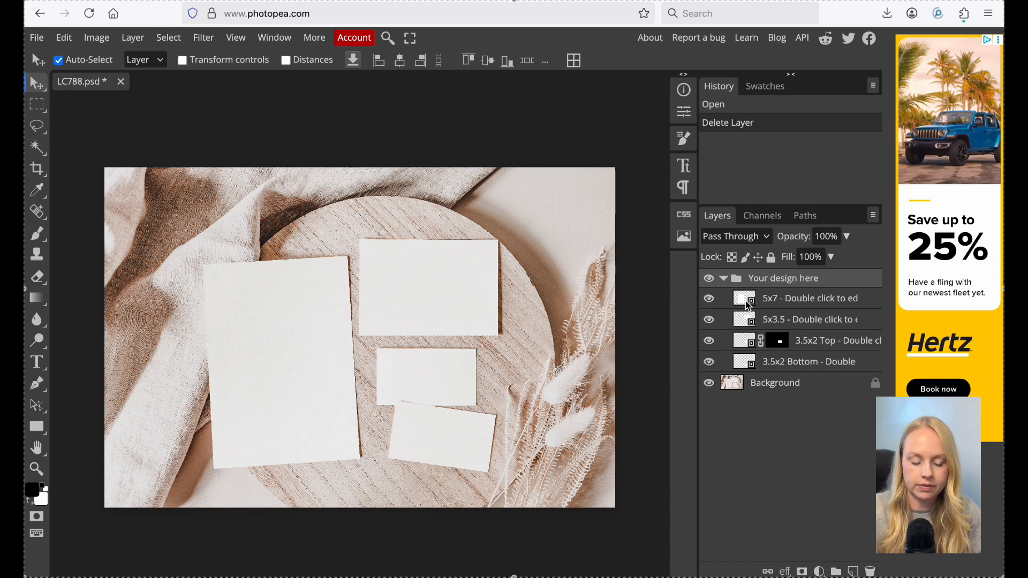
{"action": "double_click", "coordinate": [809, 298]}
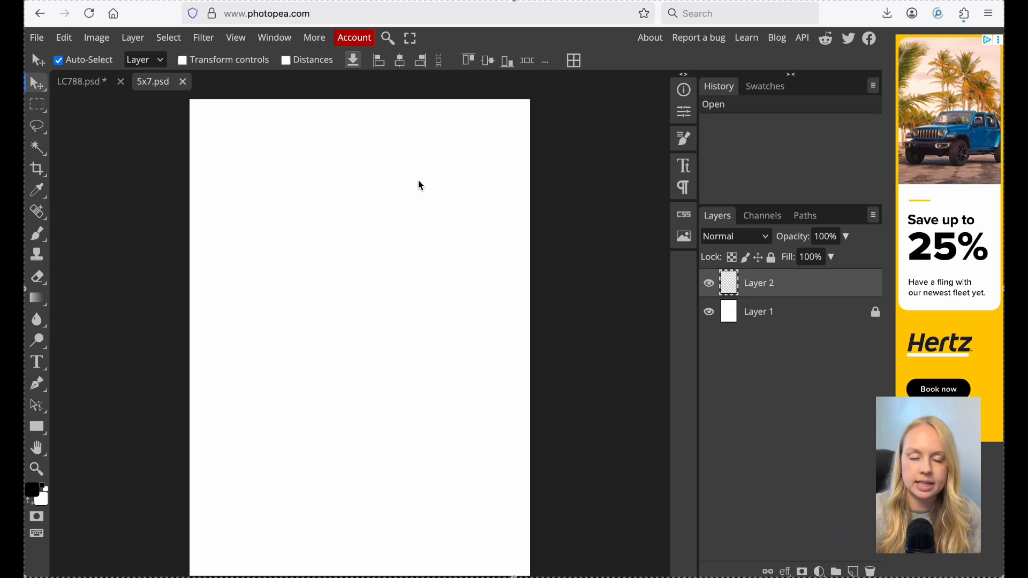